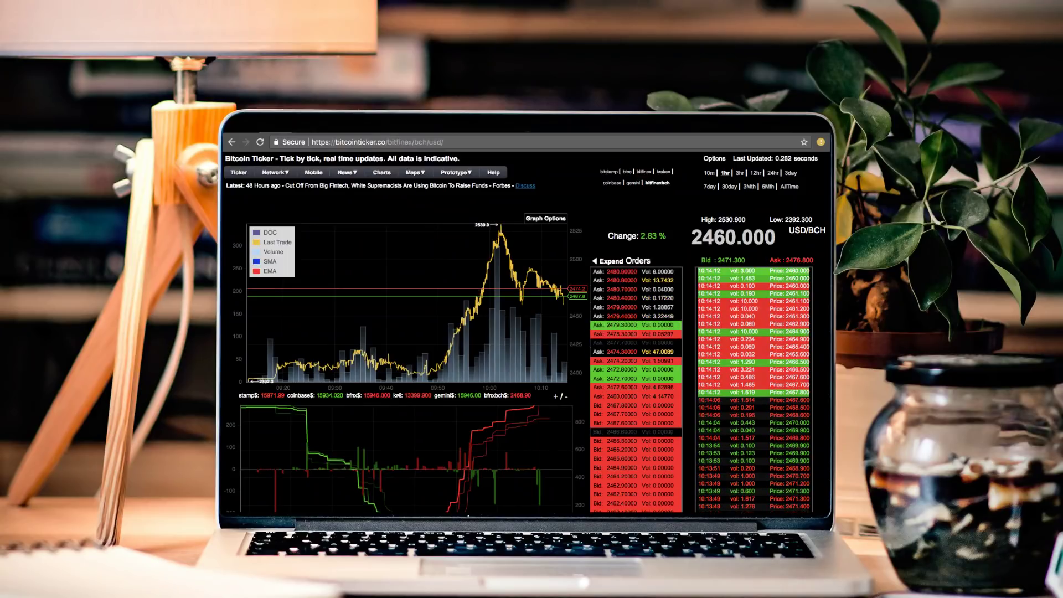
- Switch the BCH/USD chart to 12hr, then move to the Bitstamp BTC/USD ticker
{"action": "left_click", "coordinate": [754, 173]}
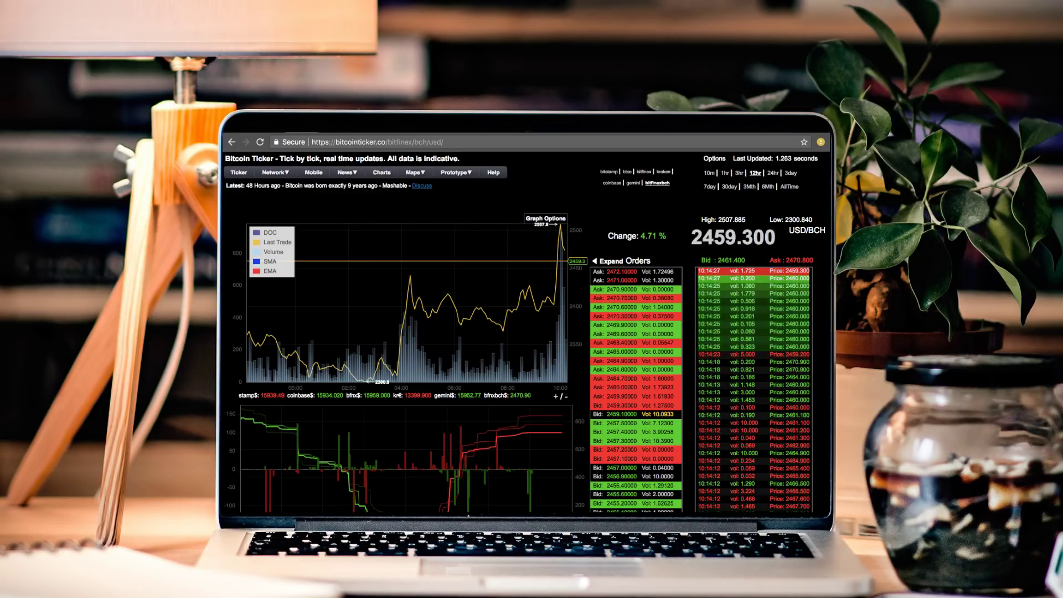
{"action": "left_click", "coordinate": [789, 173]}
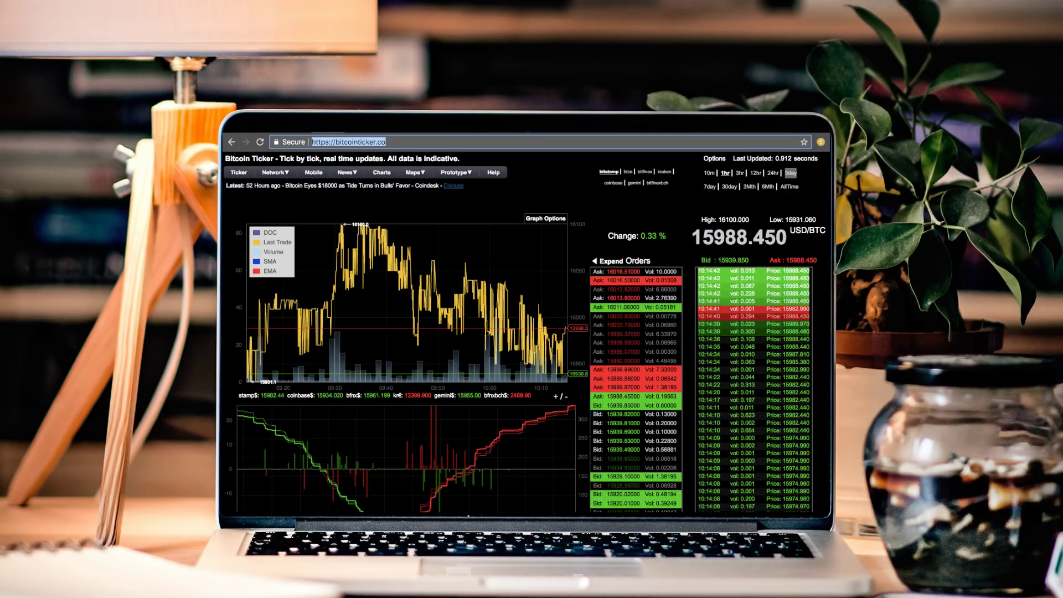
- Highlight Ethereum's market cap in the CoinMarketCap rankings, then clear the selection
{"action": "left_click", "coordinate": [338, 142]}
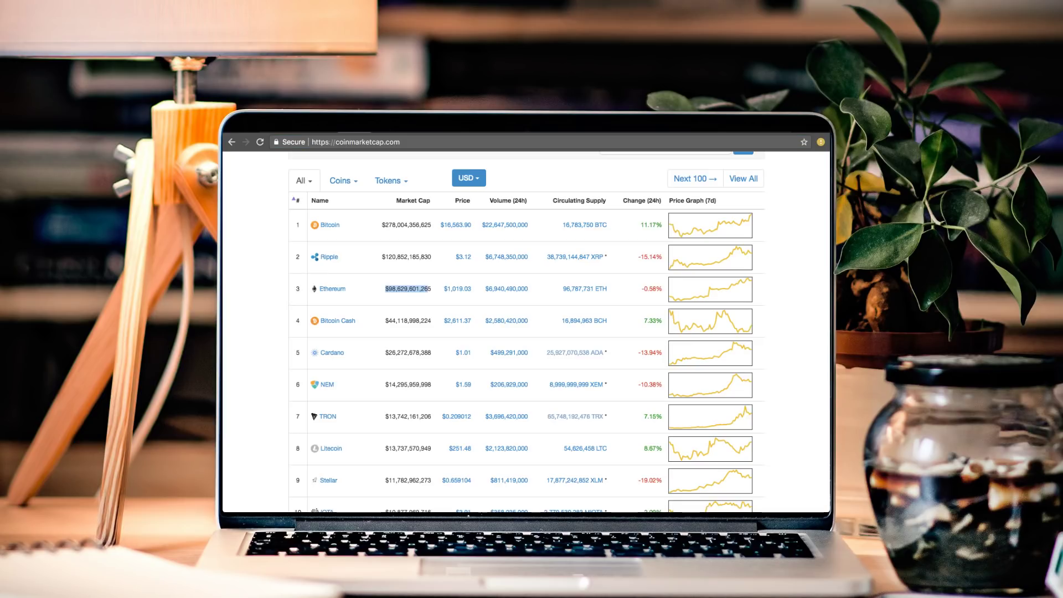
{"action": "left_click", "coordinate": [407, 288]}
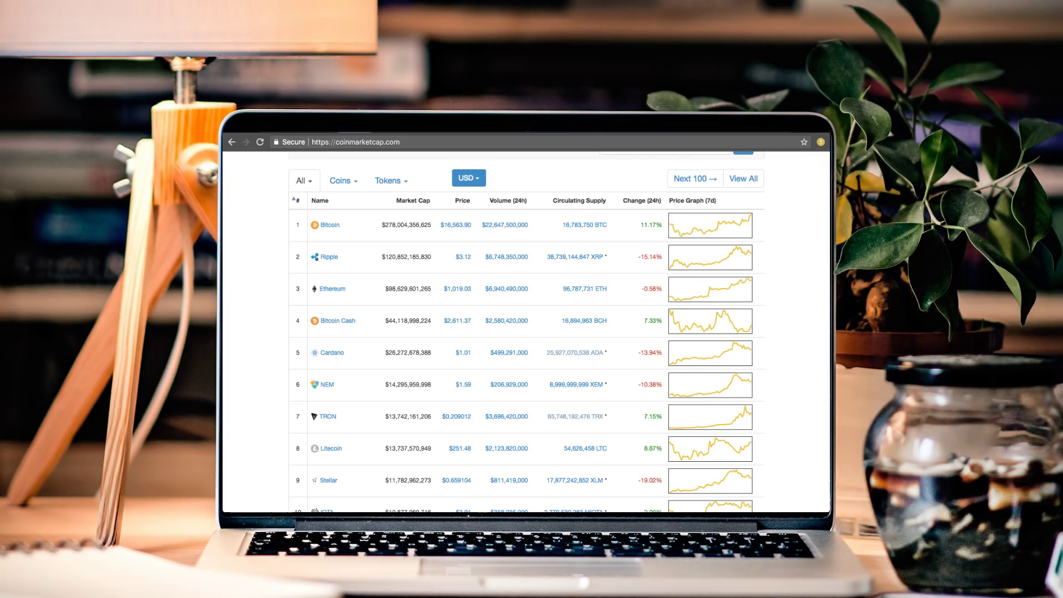
{"action": "double_click", "coordinate": [463, 256]}
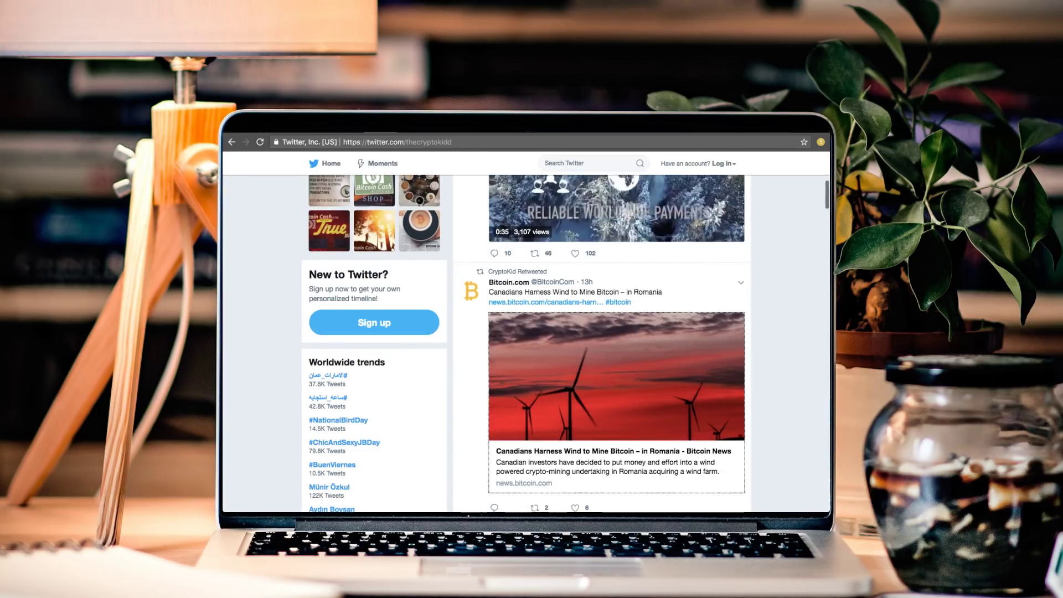
- Scroll the Twitter feed to the retweeted Bitcoin.com wind-mining story
{"action": "scroll", "scroll_direction": "down", "scroll_amount": 3}
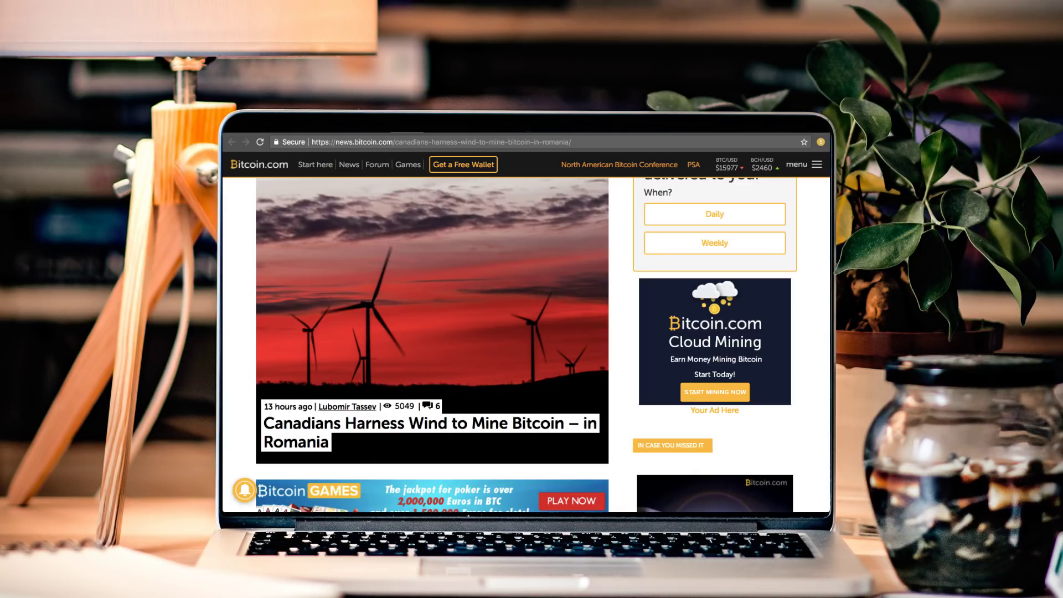
- Read down the Romania wind-mining article to the Dorobantu wind park acquisition
{"action": "scroll", "scroll_direction": "down", "scroll_amount": 3}
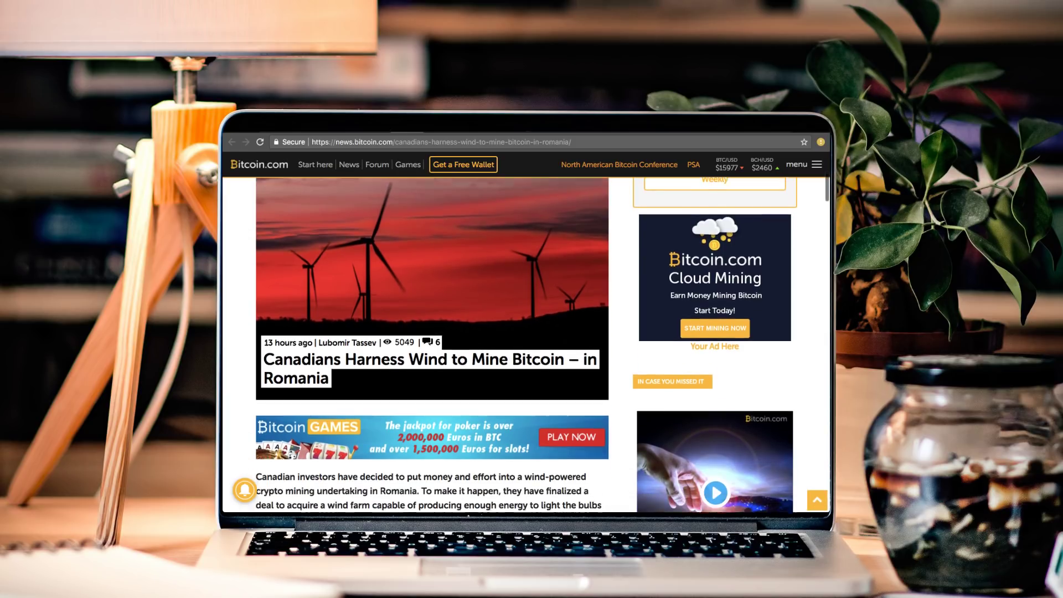
{"action": "scroll", "scroll_direction": "down", "scroll_amount": 3}
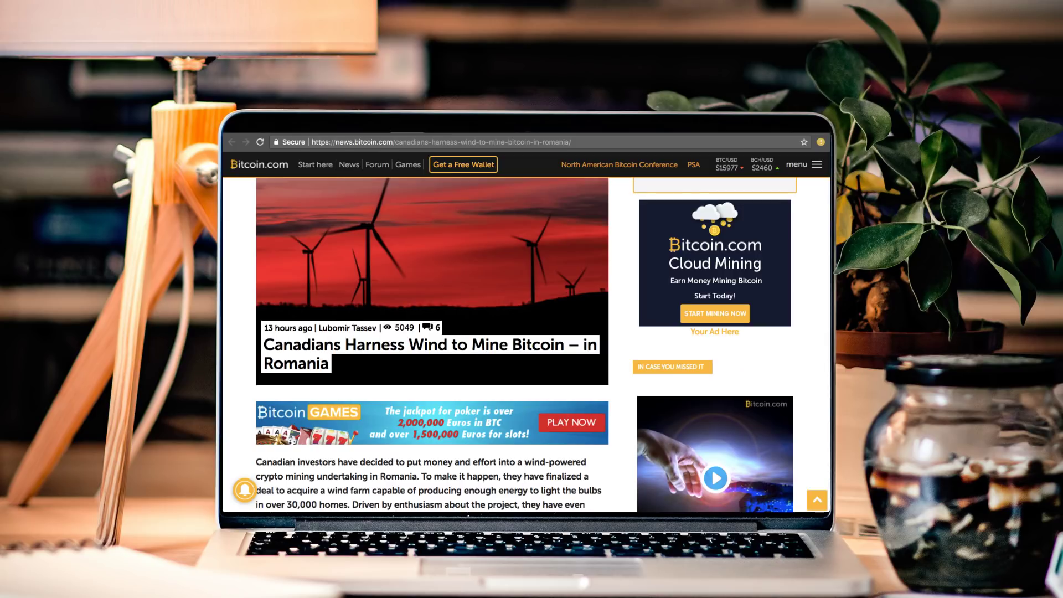
{"action": "scroll", "scroll_direction": "down", "scroll_amount": 3}
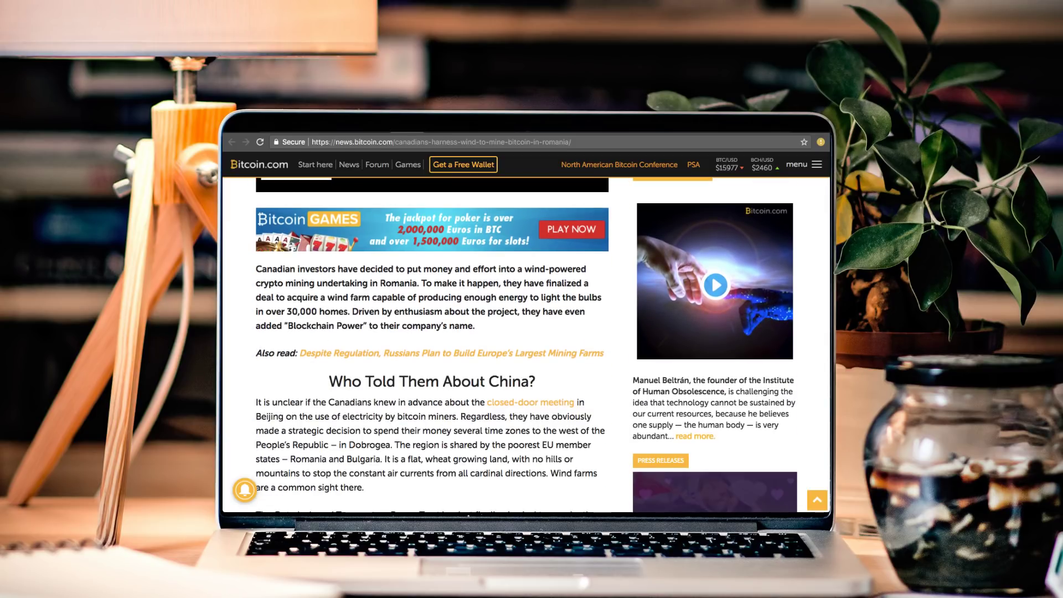
{"action": "scroll", "scroll_direction": "down", "scroll_amount": 3}
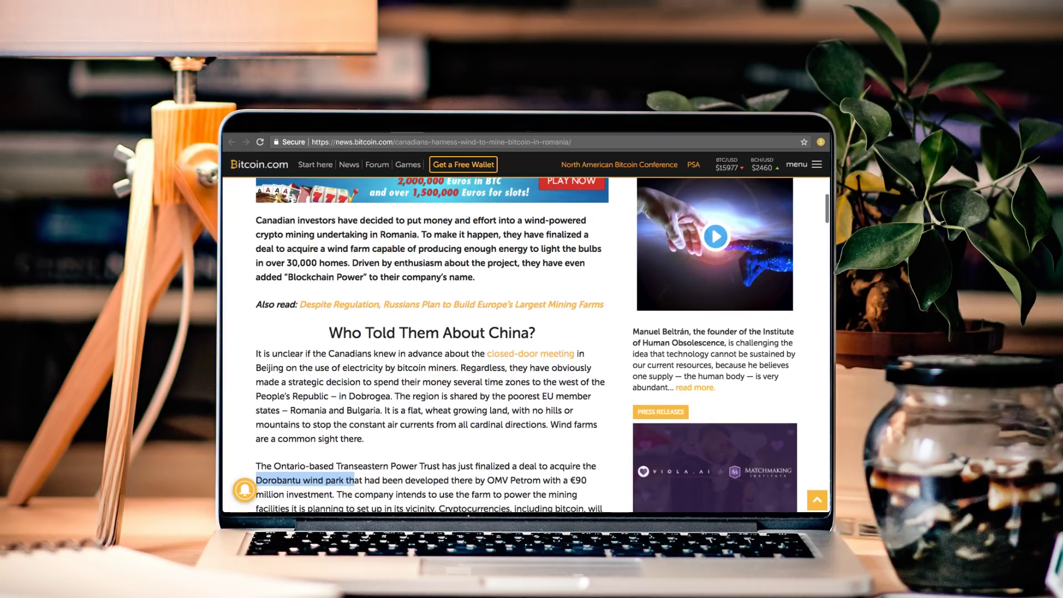
{"action": "scroll", "scroll_direction": "up", "scroll_amount": 3}
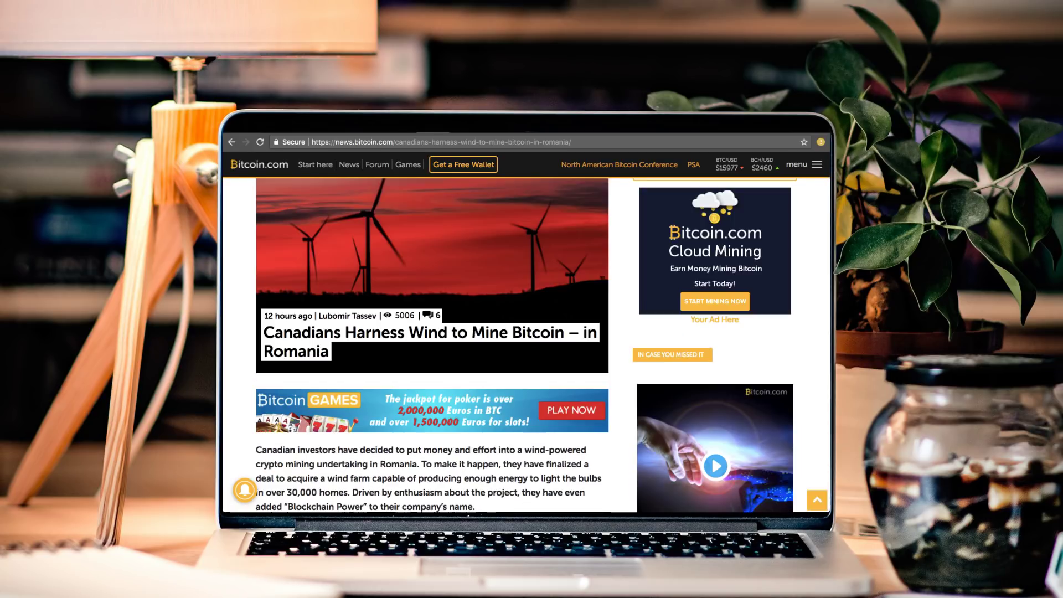
{"action": "scroll", "scroll_direction": "down", "scroll_amount": 3}
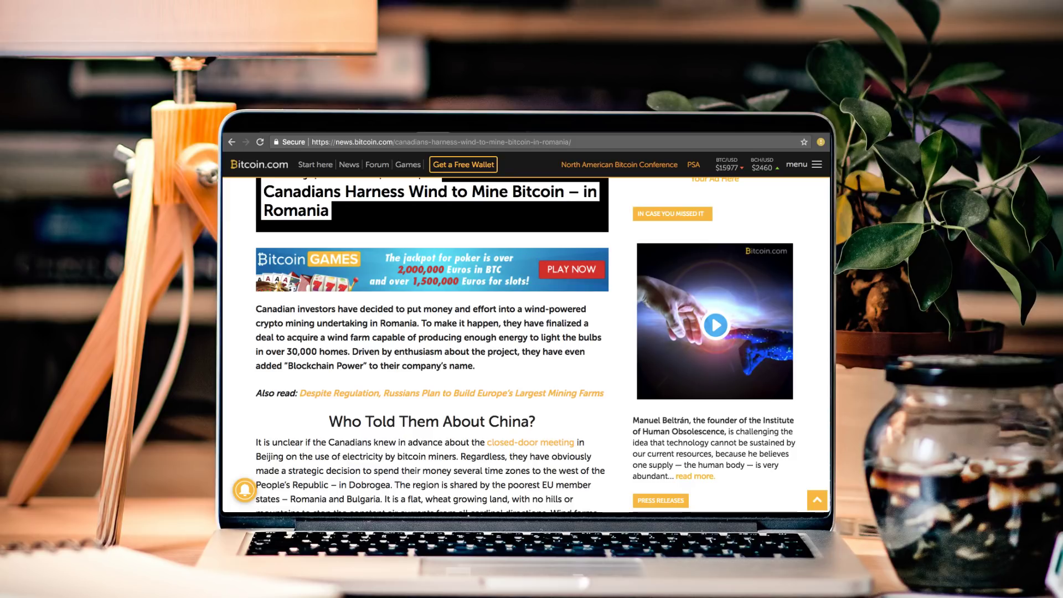
{"action": "scroll", "scroll_direction": "down", "scroll_amount": 3}
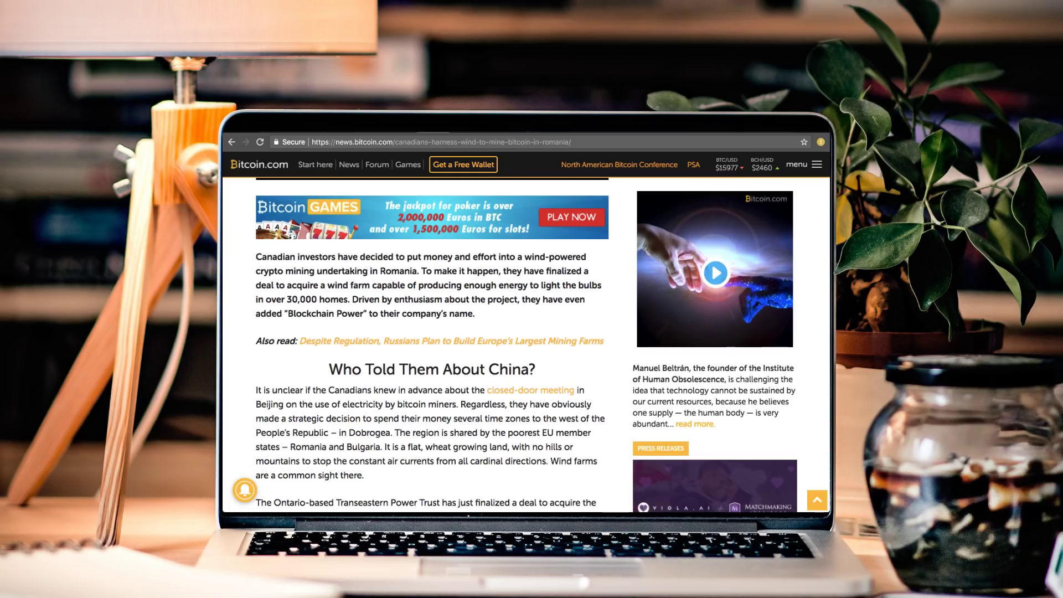
{"action": "scroll", "scroll_direction": "down", "scroll_amount": 3}
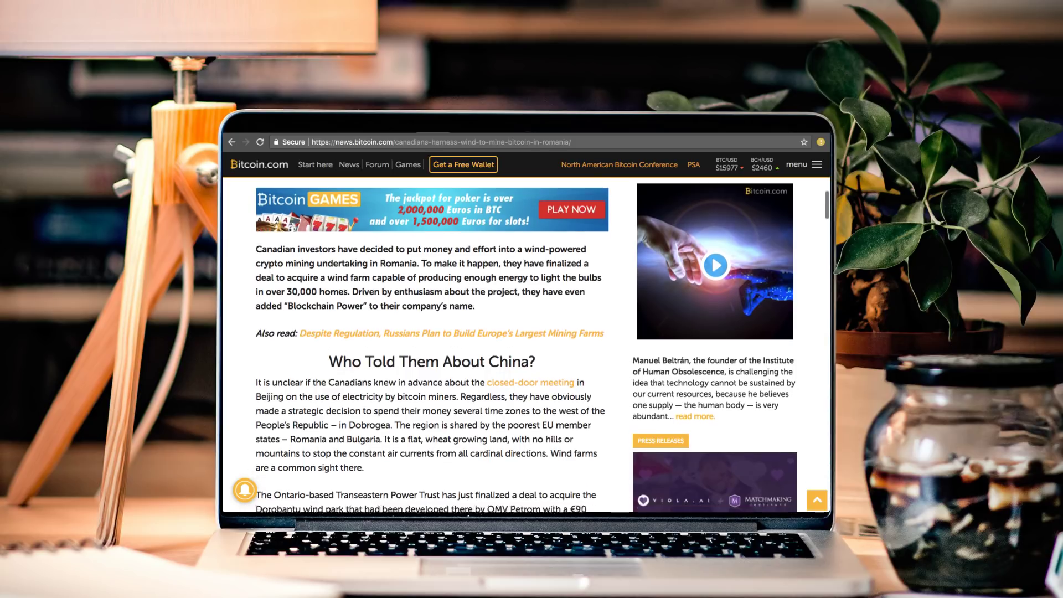
{"action": "scroll", "scroll_direction": "down", "scroll_amount": 3}
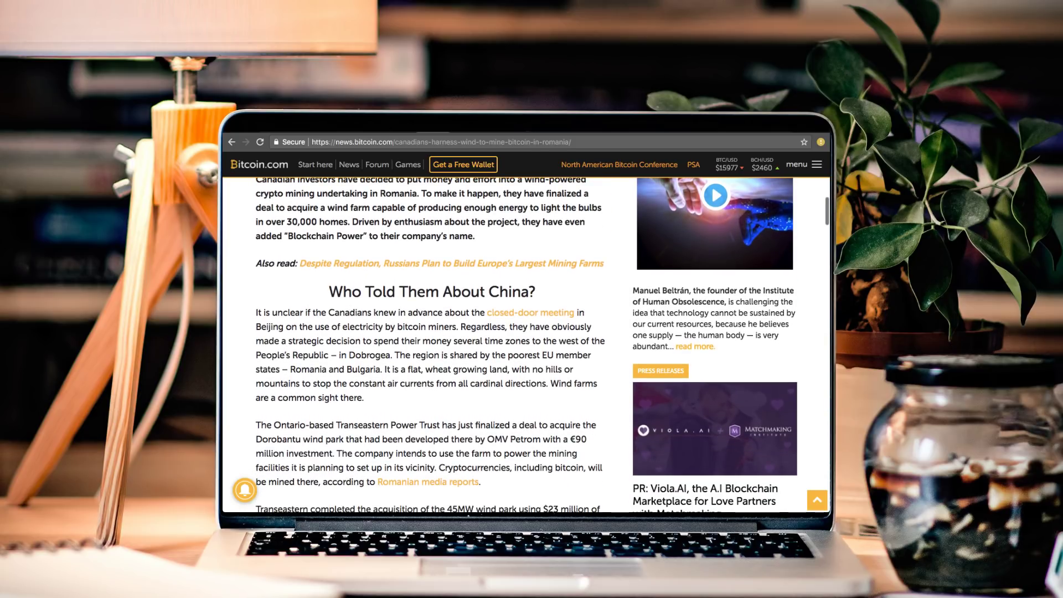
- Highlight the word Dobrogea in the article, then clear the selection
{"action": "double_click", "coordinate": [369, 355]}
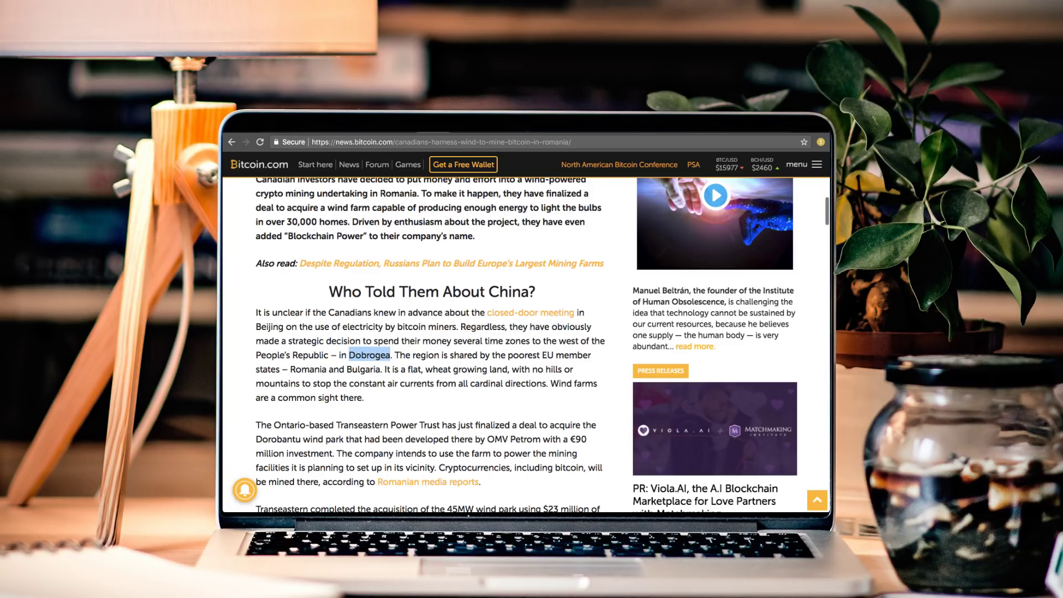
{"action": "left_click", "coordinate": [370, 355]}
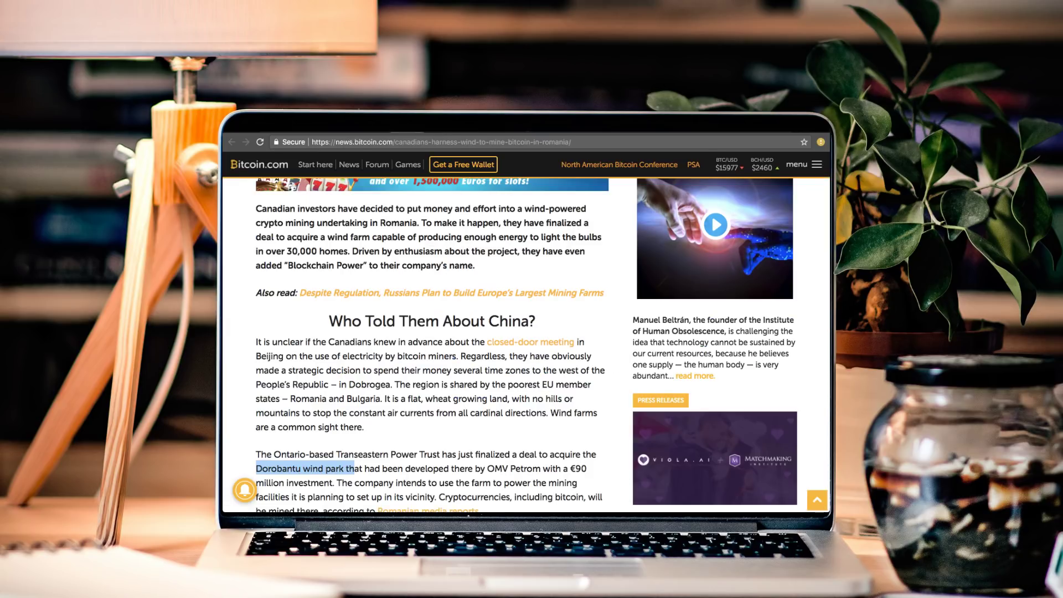
- Read further into the article and highlight part of the Transeastern CEO's quote
{"action": "scroll", "scroll_direction": "up", "scroll_amount": 3}
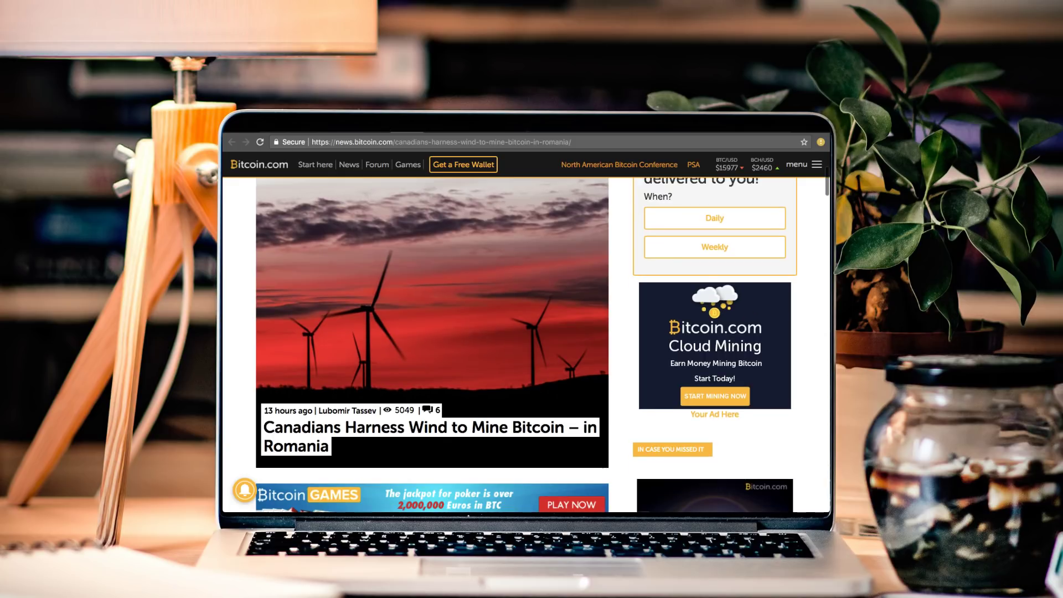
{"action": "scroll", "scroll_direction": "down", "scroll_amount": 3}
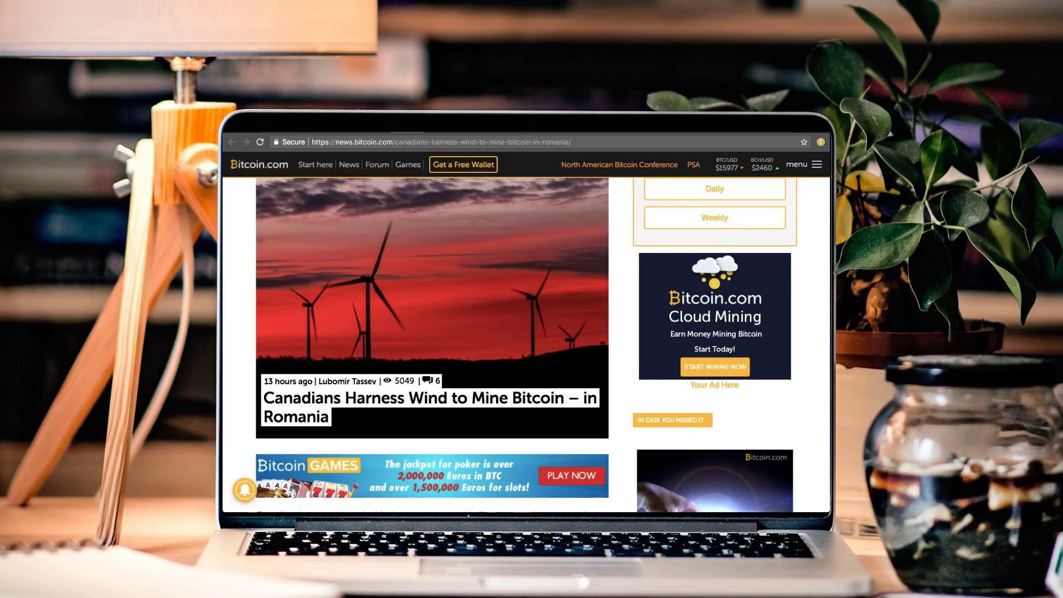
{"action": "scroll", "scroll_direction": "down", "scroll_amount": 3}
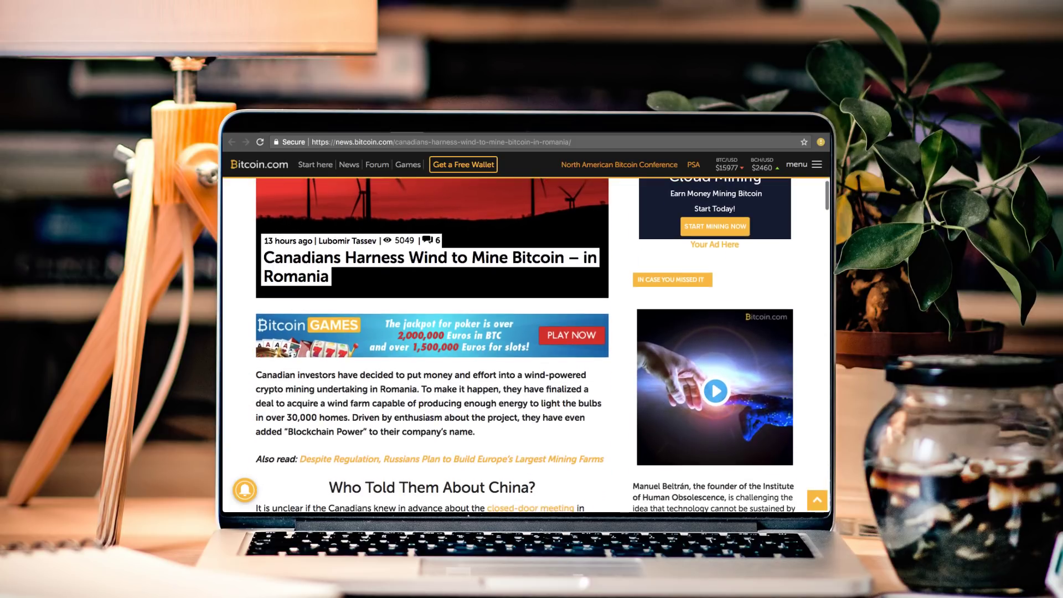
{"action": "scroll", "scroll_direction": "down", "scroll_amount": 3}
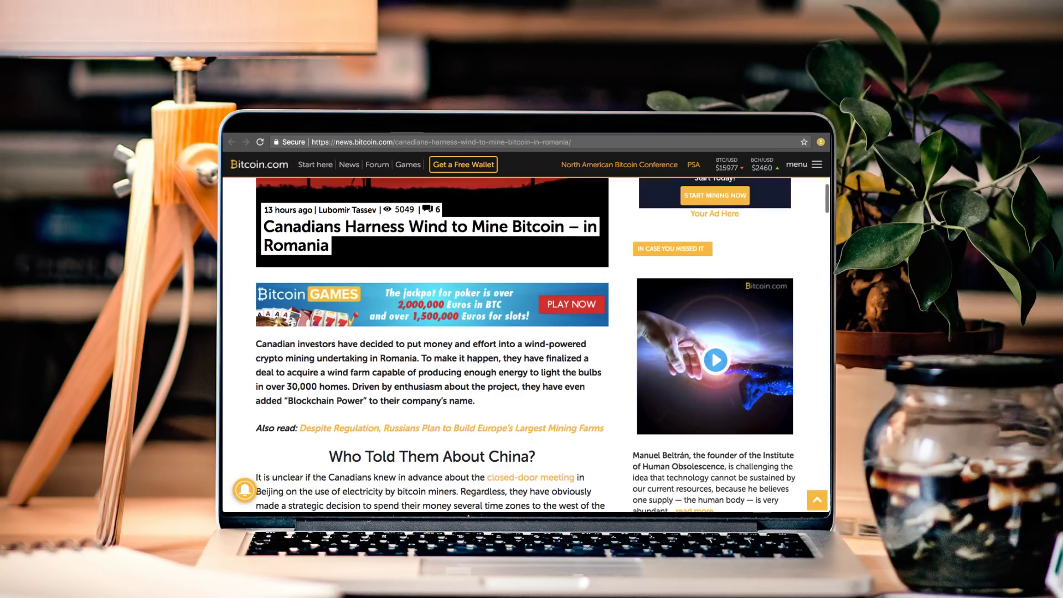
{"action": "scroll", "scroll_direction": "down", "scroll_amount": 3}
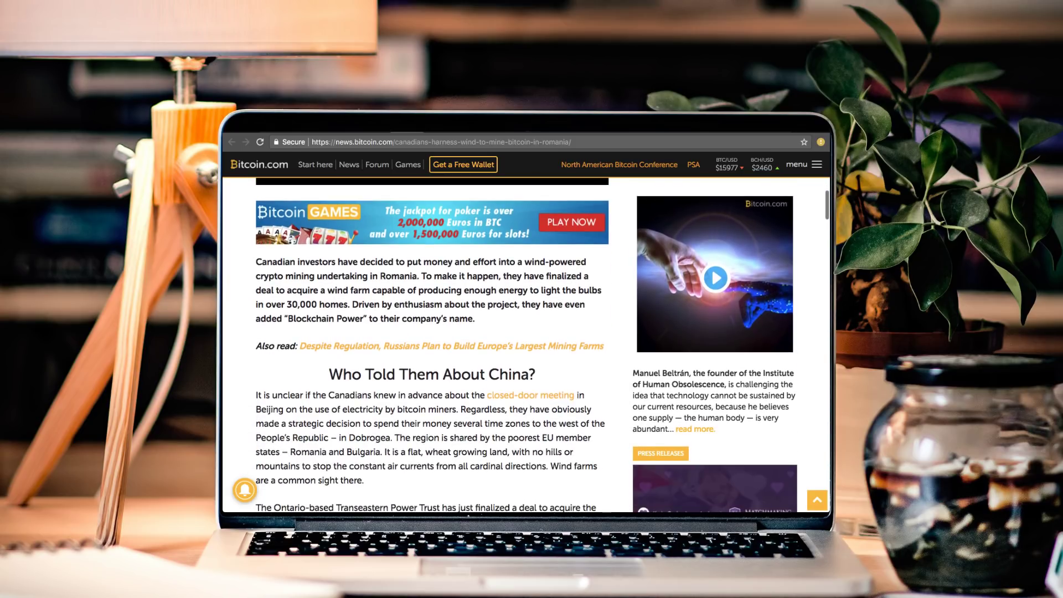
{"action": "scroll", "scroll_direction": "down", "scroll_amount": 3}
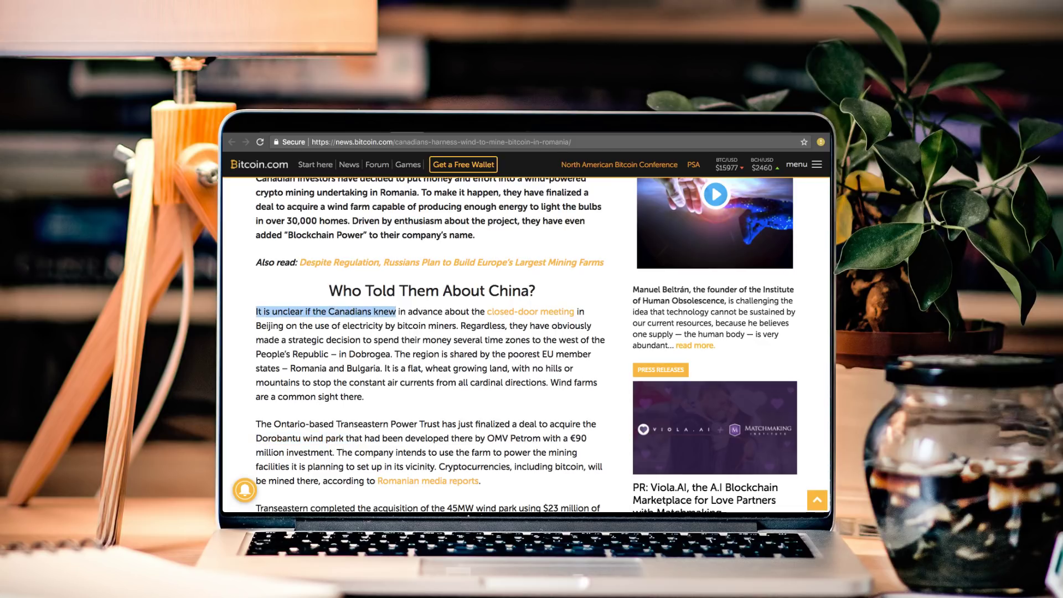
{"action": "scroll", "scroll_direction": "down", "scroll_amount": 3}
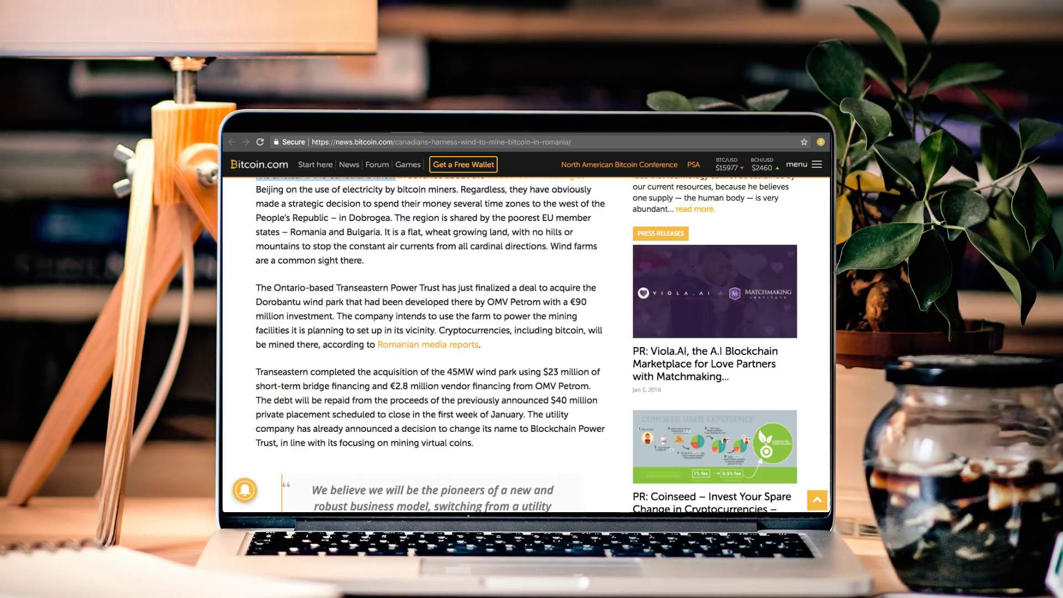
{"action": "scroll", "scroll_direction": "down", "scroll_amount": 3}
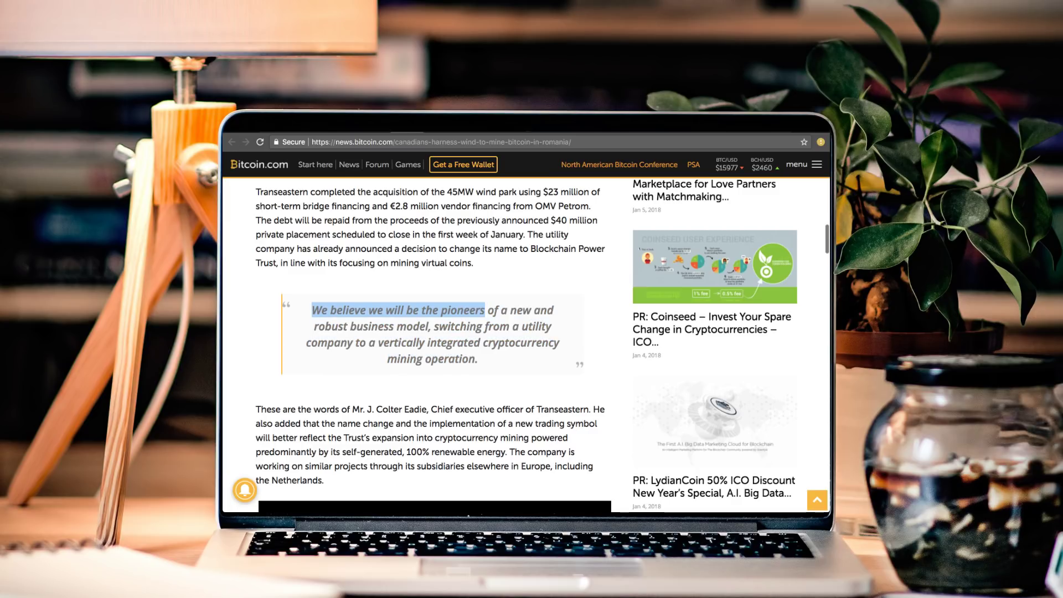
{"action": "left_click", "coordinate": [315, 342]}
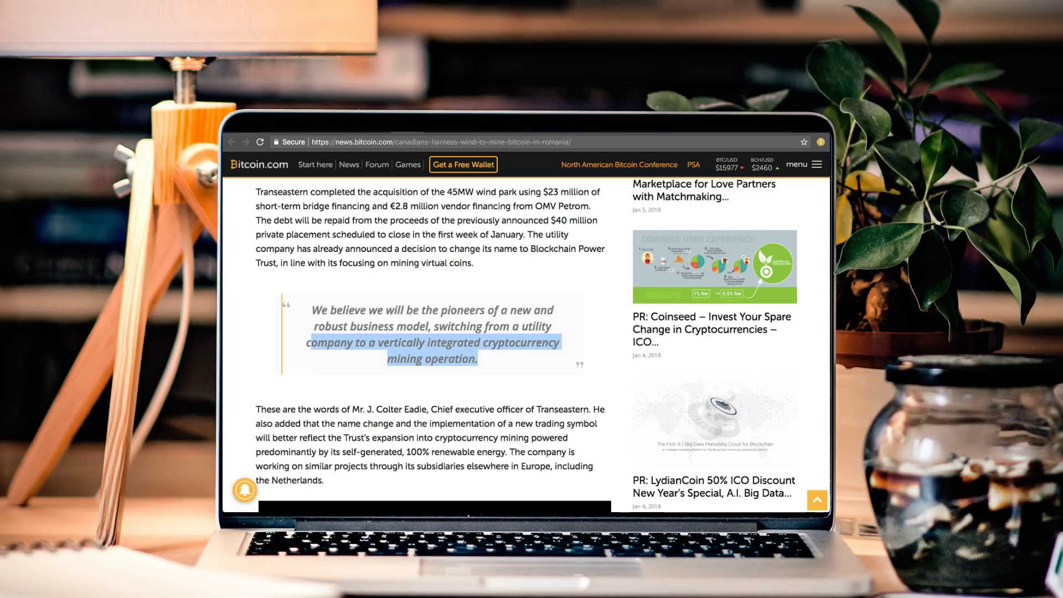
- Continue through the closing 'Winds Will Blow' section, selecting a word along the way
{"action": "scroll", "scroll_direction": "up", "scroll_amount": 3}
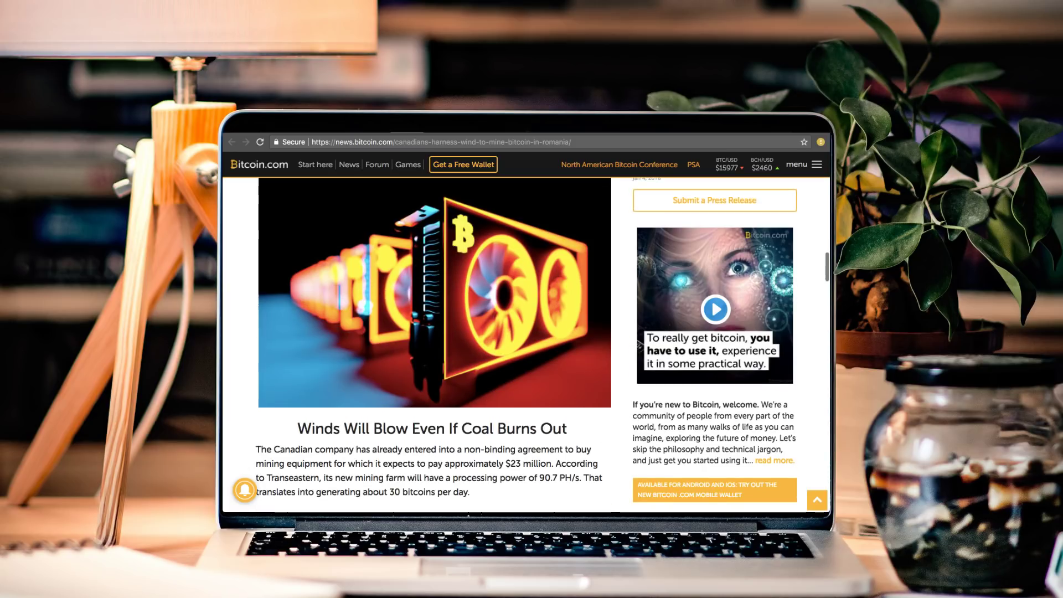
{"action": "scroll", "scroll_direction": "down", "scroll_amount": 3}
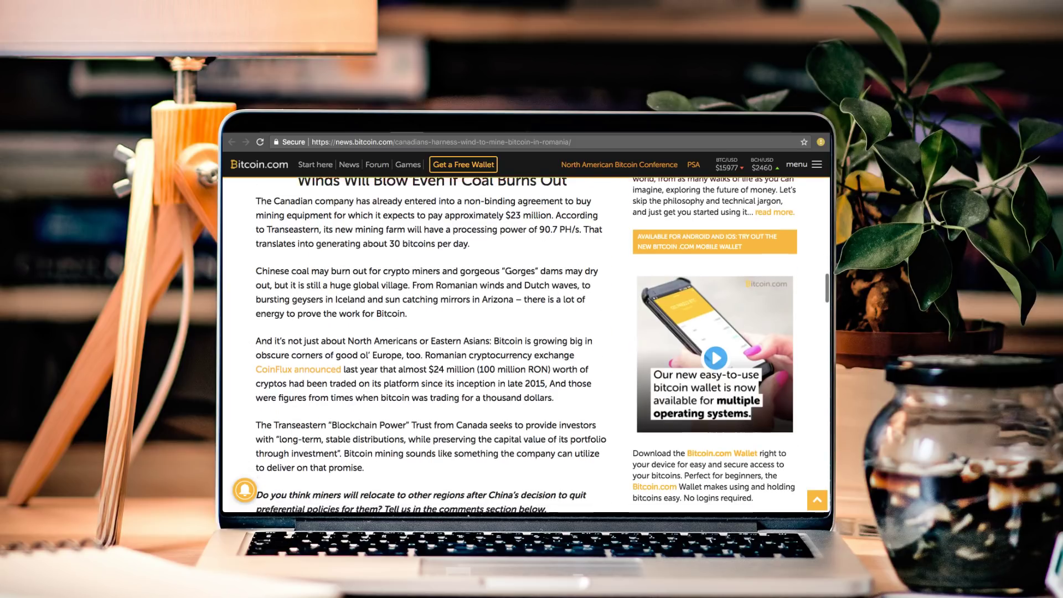
{"action": "scroll", "scroll_direction": "down", "scroll_amount": 3}
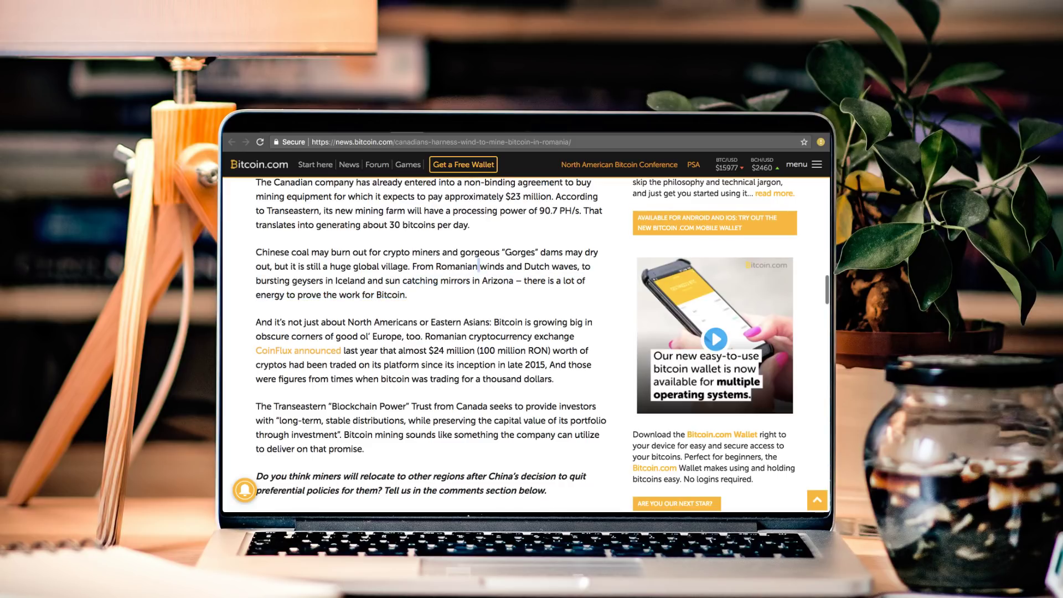
{"action": "double_click", "coordinate": [565, 266]}
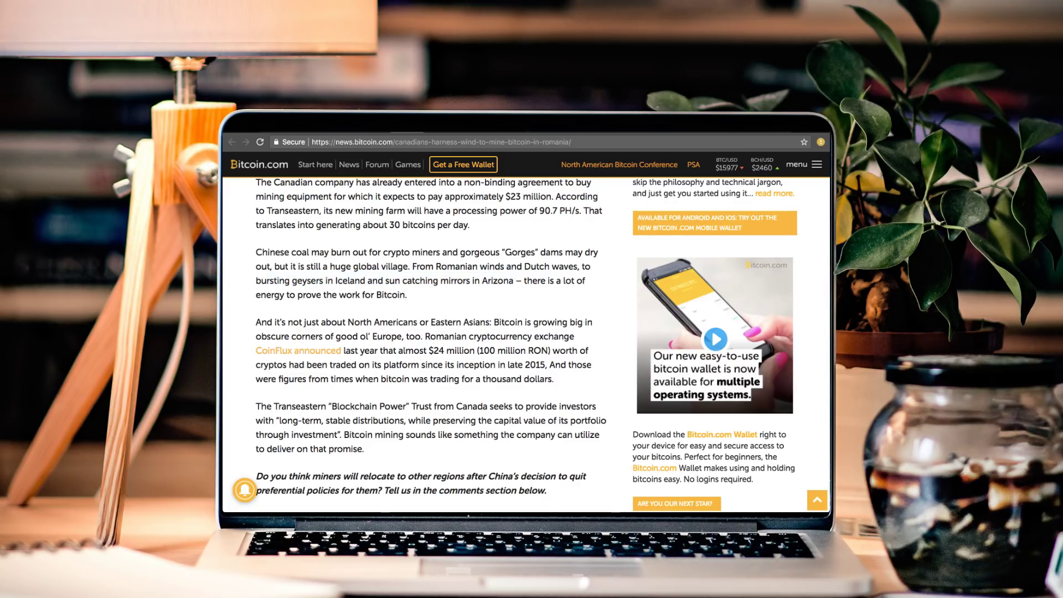
{"action": "scroll", "scroll_direction": "up", "scroll_amount": 3}
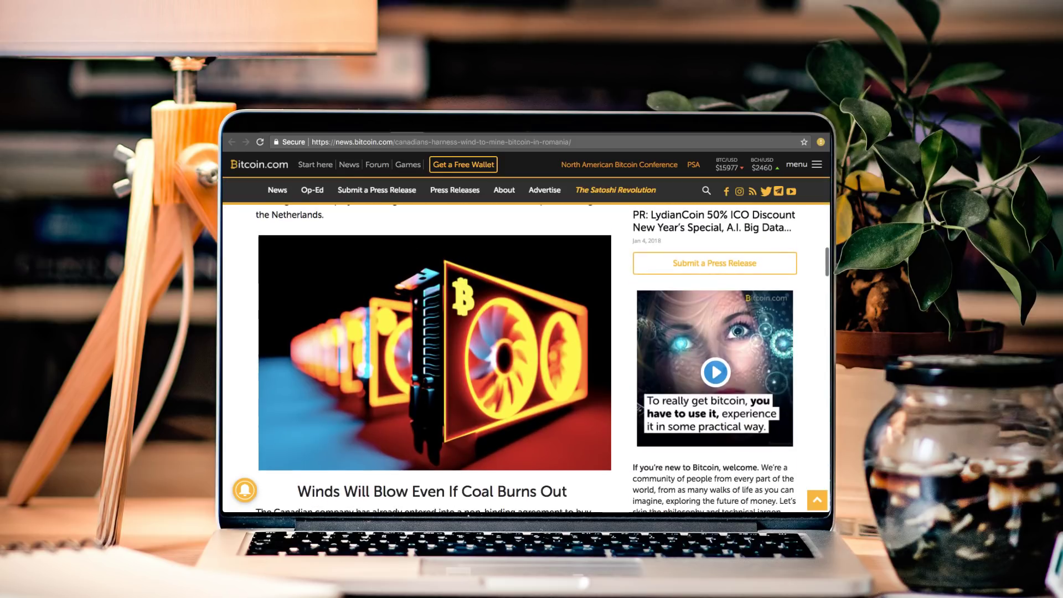
{"action": "scroll", "scroll_direction": "down", "scroll_amount": 3}
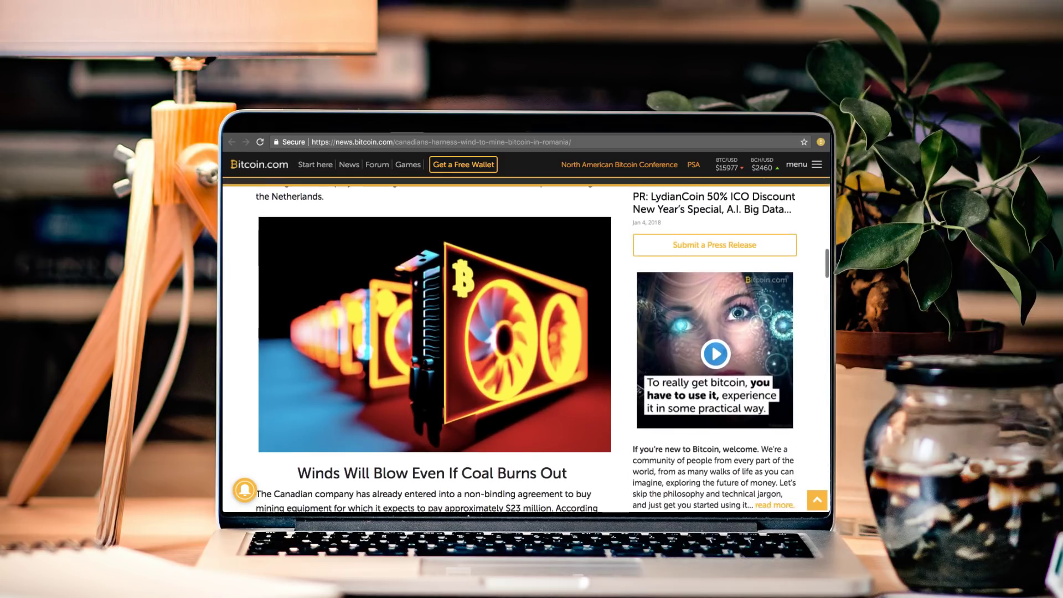
{"action": "scroll", "scroll_direction": "down", "scroll_amount": 3}
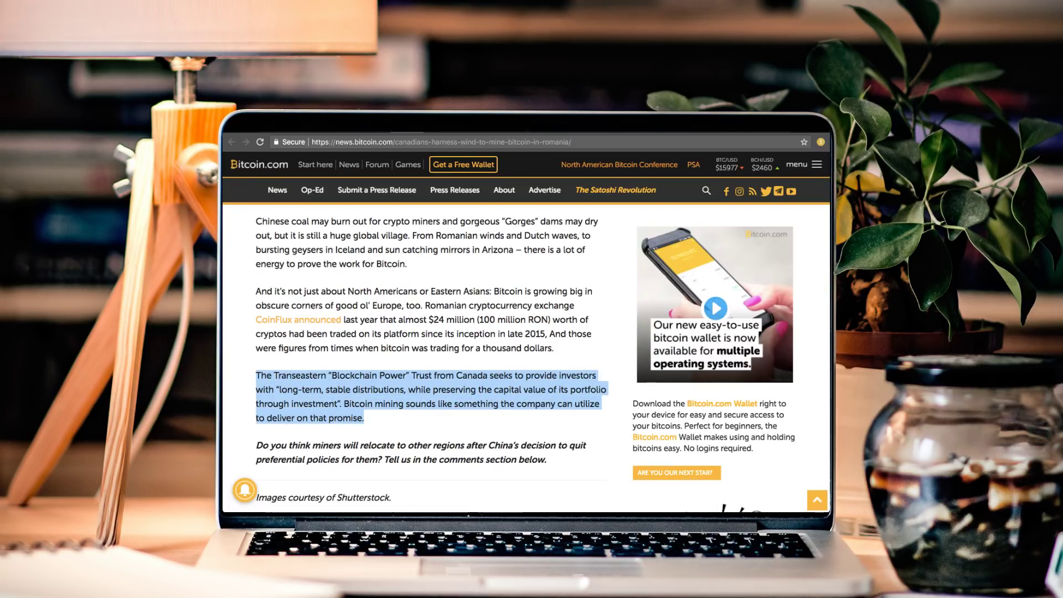
{"action": "scroll", "scroll_direction": "up", "scroll_amount": 3}
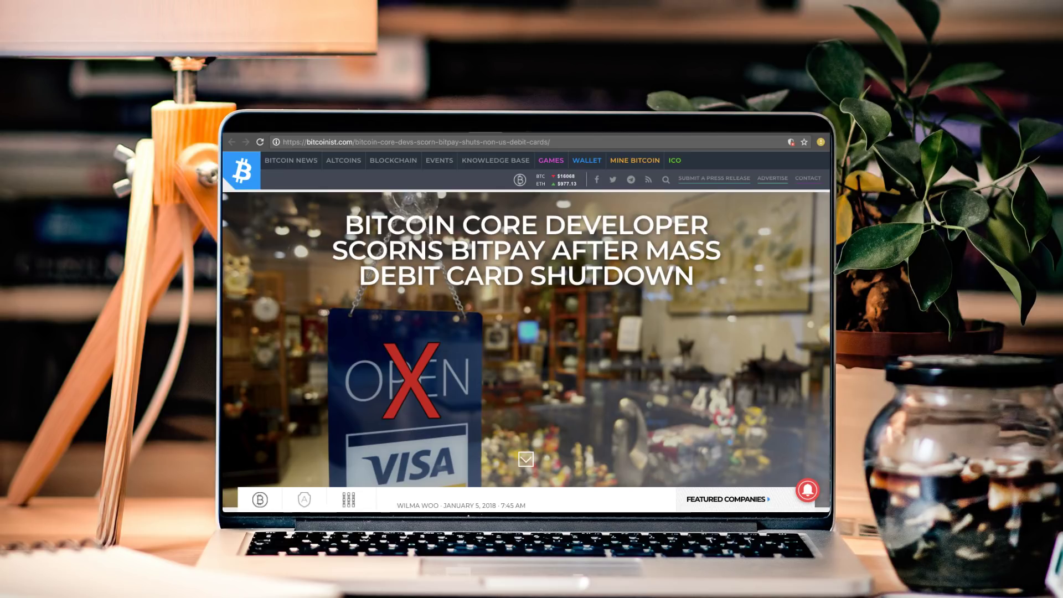
- Scroll into the Bitcoinist article on the Core developer scorning BitPay
{"action": "scroll", "scroll_direction": "down", "scroll_amount": 3}
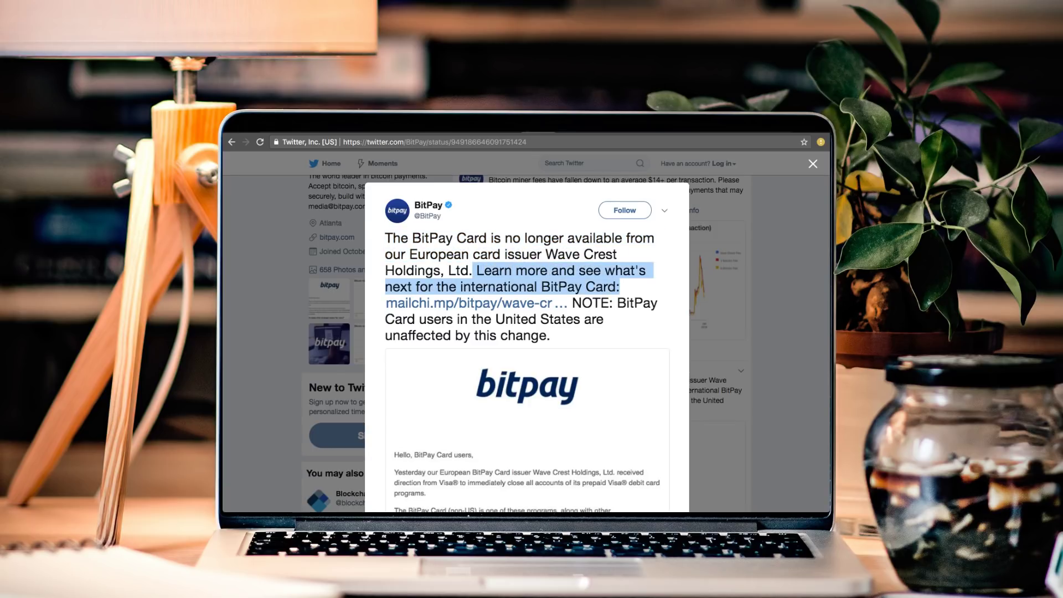
- Open BitPay's mailchi.mp card closure email and highlight the line about closing all card accounts
{"action": "left_click", "coordinate": [470, 302]}
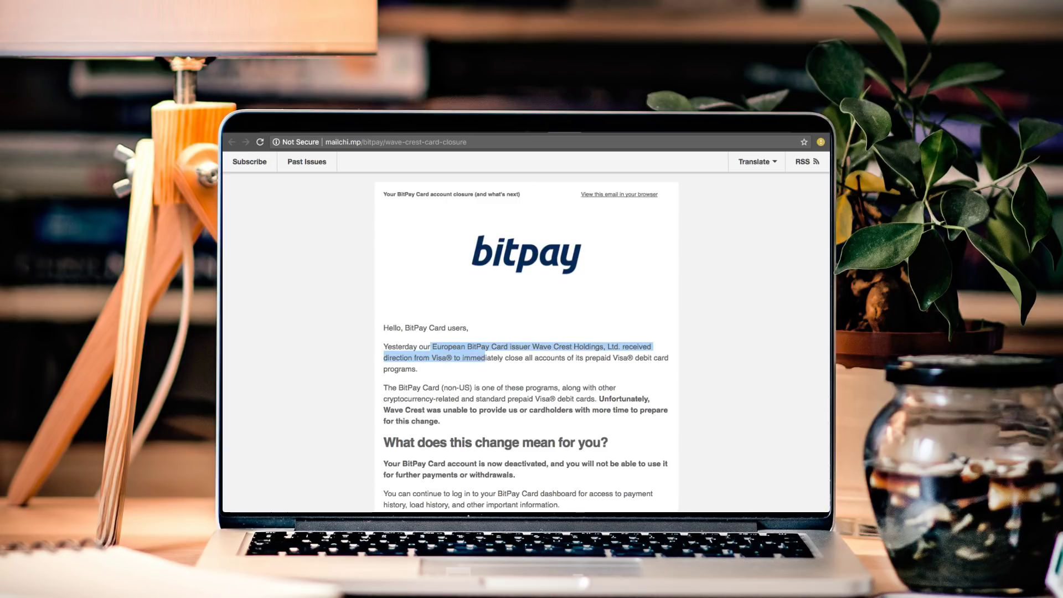
{"action": "double_click", "coordinate": [430, 357]}
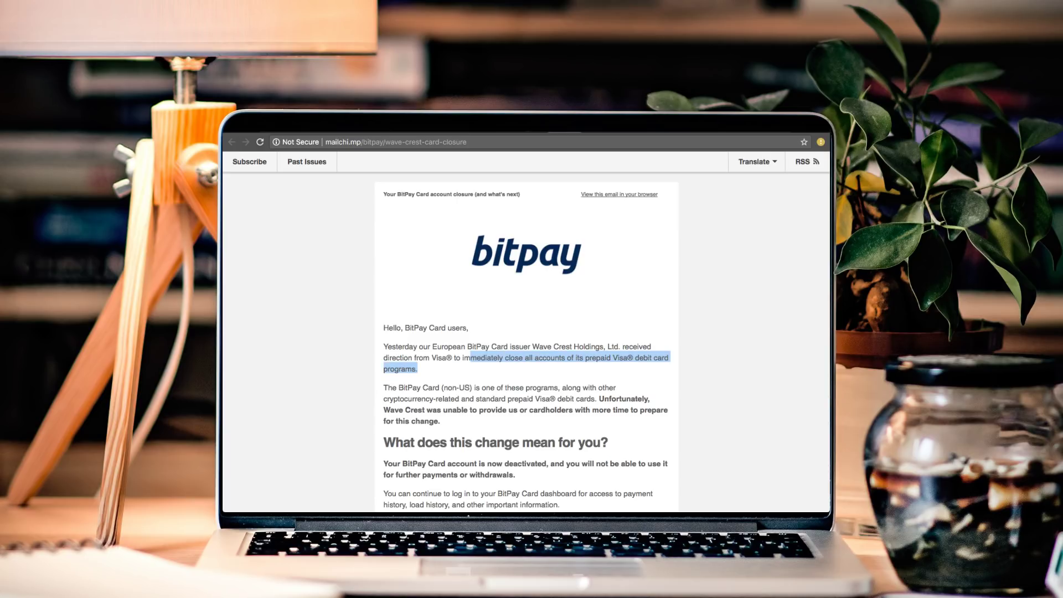
{"action": "scroll", "scroll_direction": "down", "scroll_amount": 3}
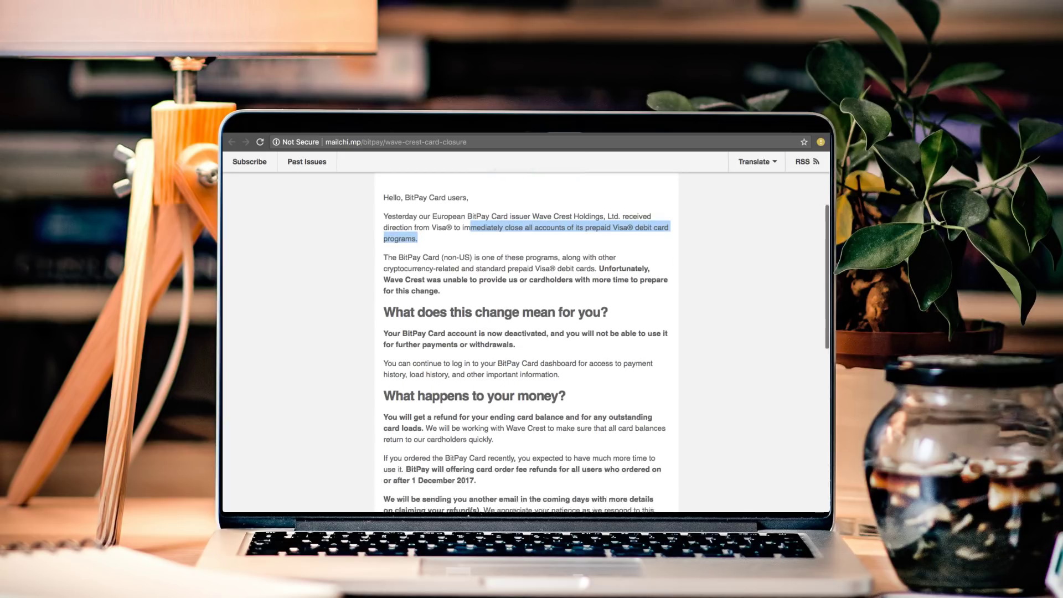
{"action": "scroll", "scroll_direction": "up", "scroll_amount": 3}
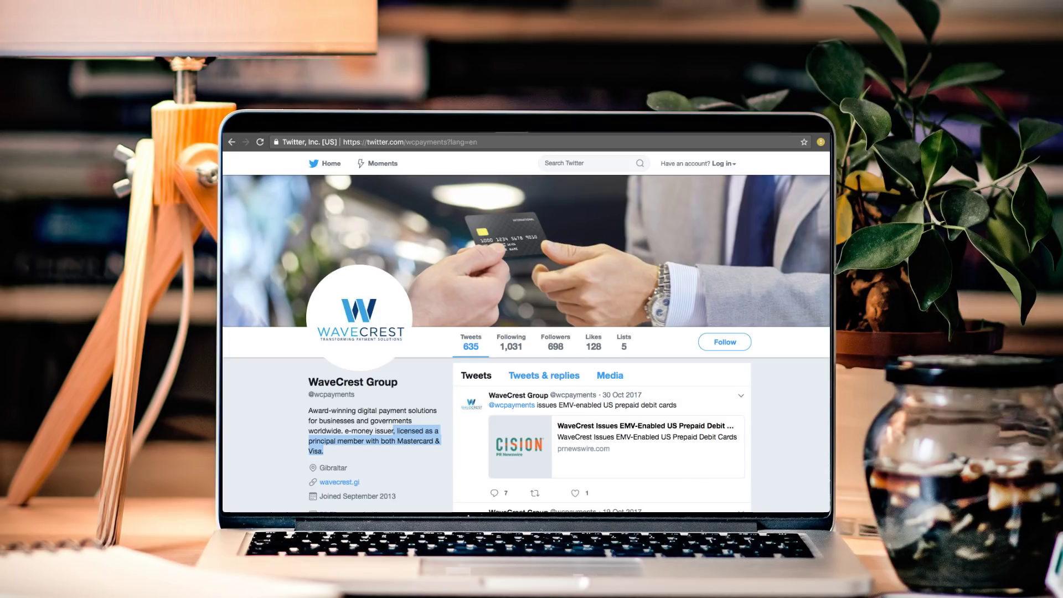
{"action": "mouse_move", "coordinate": [359, 317]}
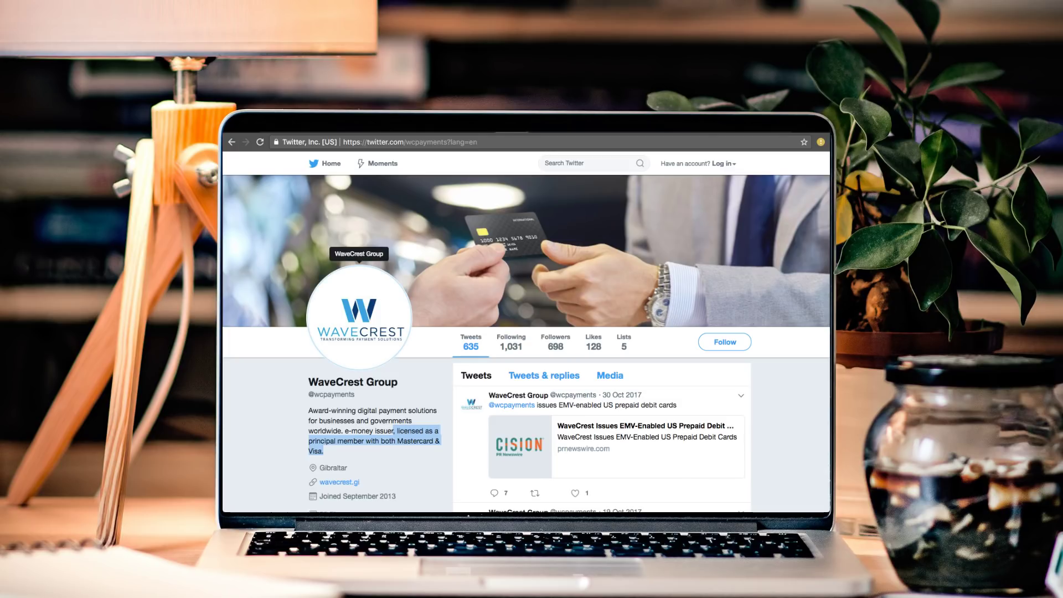
- Read the WaveCrest Group profile and Bitwala's tweet that its cards are out of operation
{"action": "scroll", "scroll_direction": "down", "scroll_amount": 3}
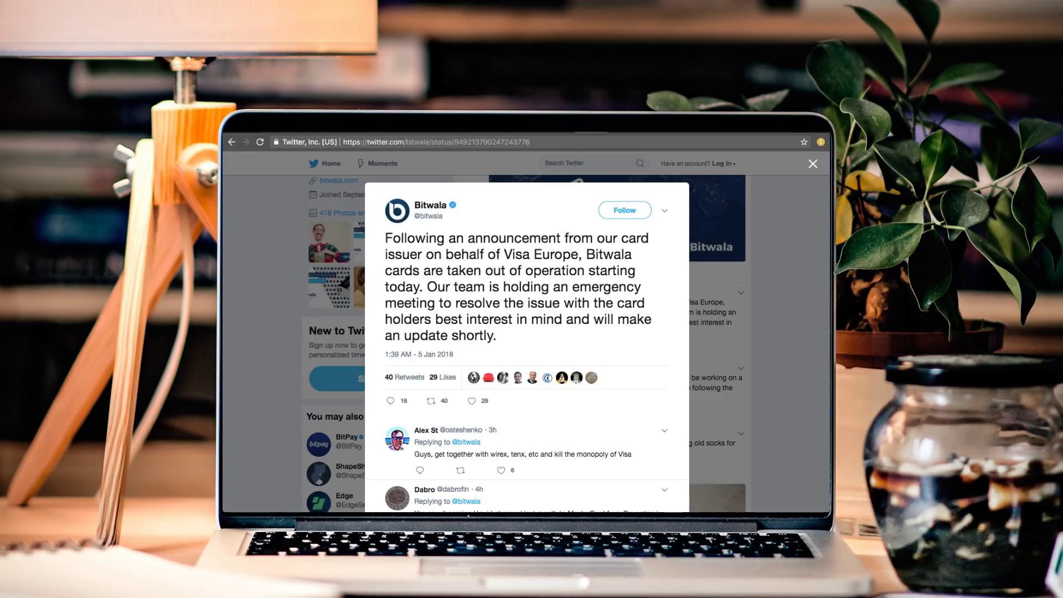
{"action": "double_click", "coordinate": [532, 255]}
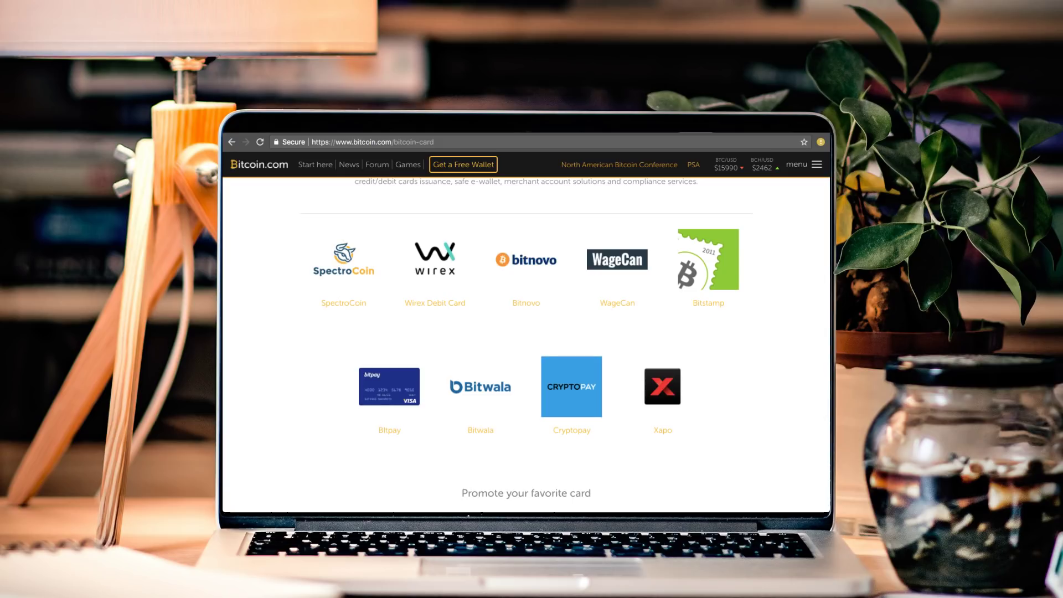
- Browse the bitcoin.com bitcoin-card provider listing and the Wirex homepage
{"action": "scroll", "scroll_direction": "up", "scroll_amount": 3}
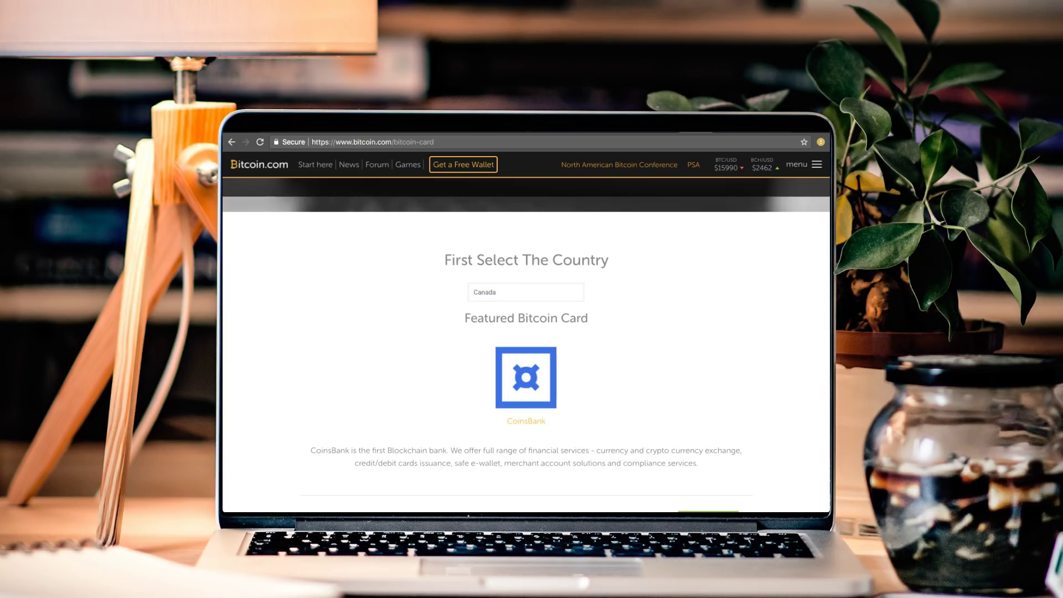
{"action": "scroll", "scroll_direction": "down", "scroll_amount": 3}
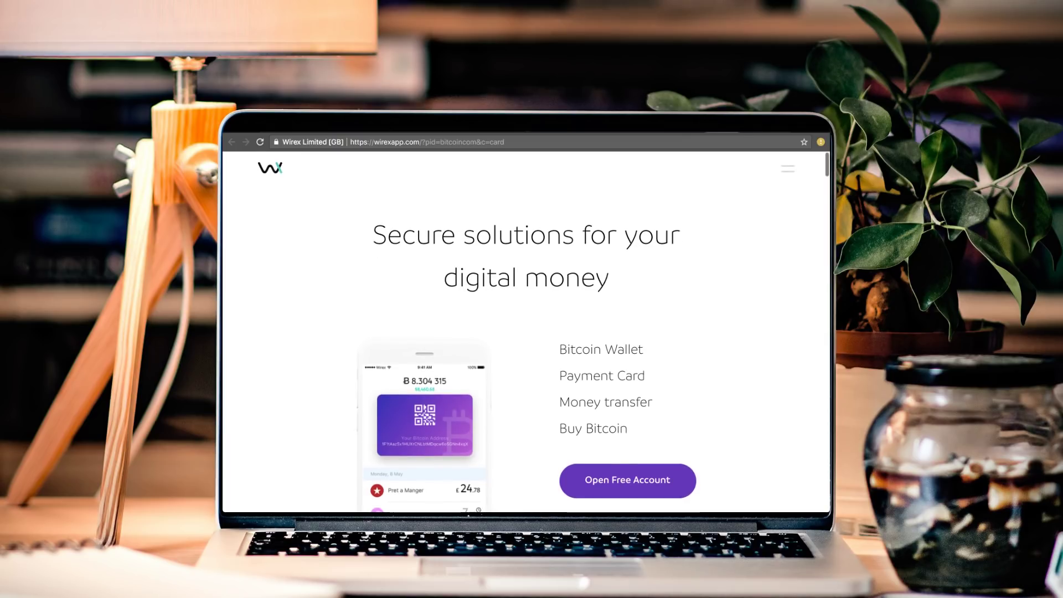
{"action": "scroll", "scroll_direction": "down", "scroll_amount": 3}
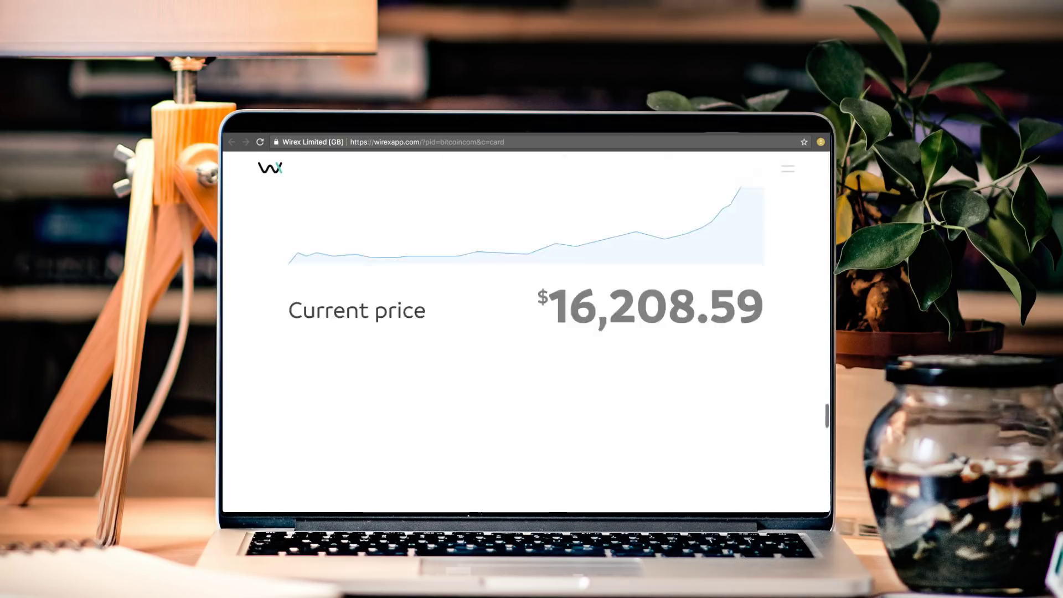
{"action": "scroll", "scroll_direction": "down", "scroll_amount": 3}
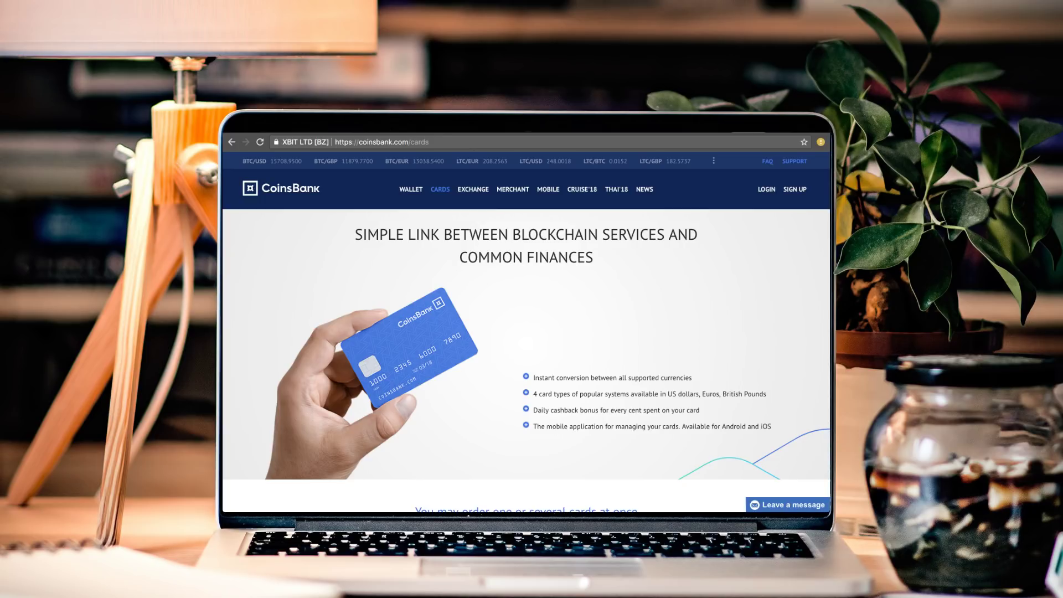
- Reach the CoinsBank cards footer naming Wave Crest Holdings Limited as issuer
{"action": "scroll", "scroll_direction": "down", "scroll_amount": 3}
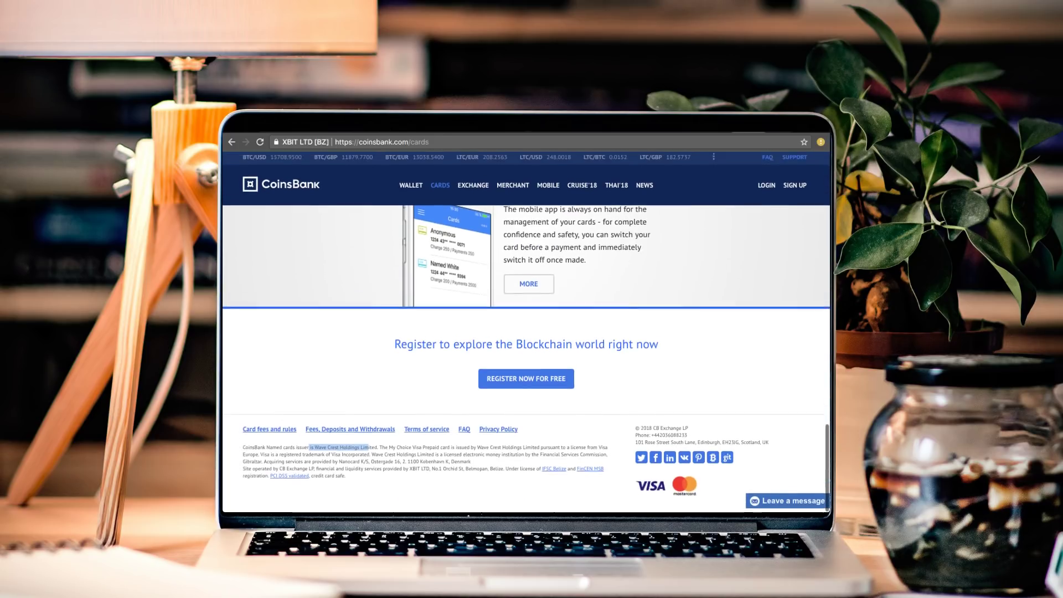
{"action": "scroll", "scroll_direction": "up", "scroll_amount": 3}
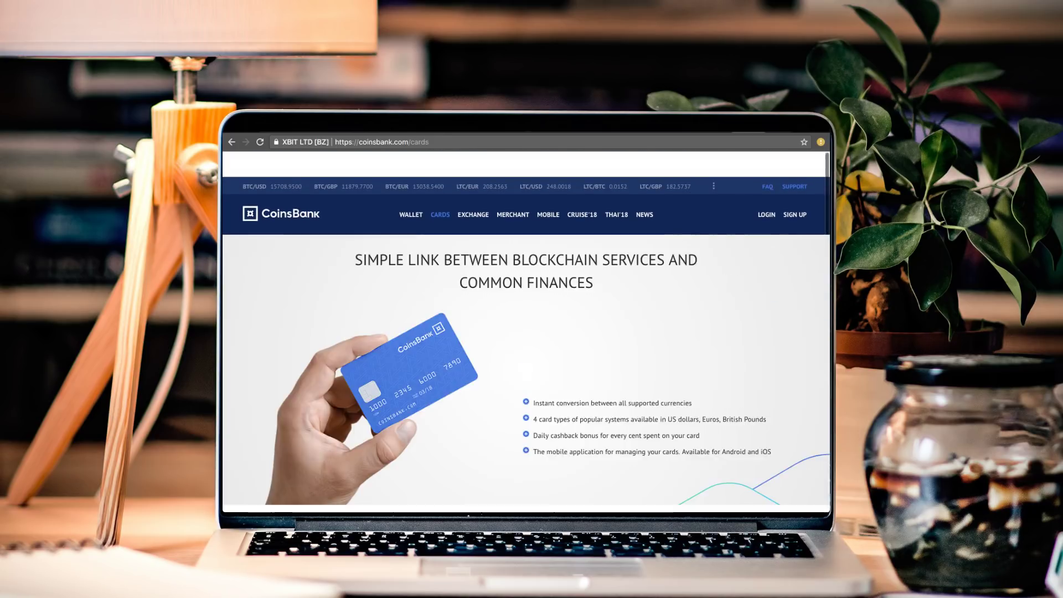
{"action": "scroll", "scroll_direction": "down", "scroll_amount": 3}
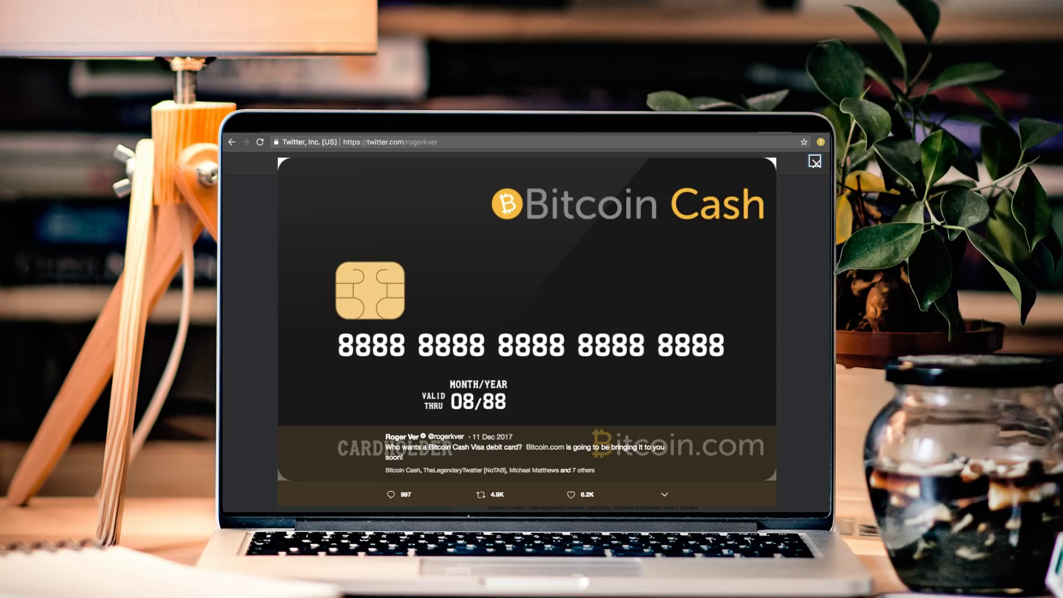
- Close the enlarged Bitcoin Cash card image and scroll Roger Ver's timeline past the Visa debit card tweet
{"action": "left_click", "coordinate": [814, 162]}
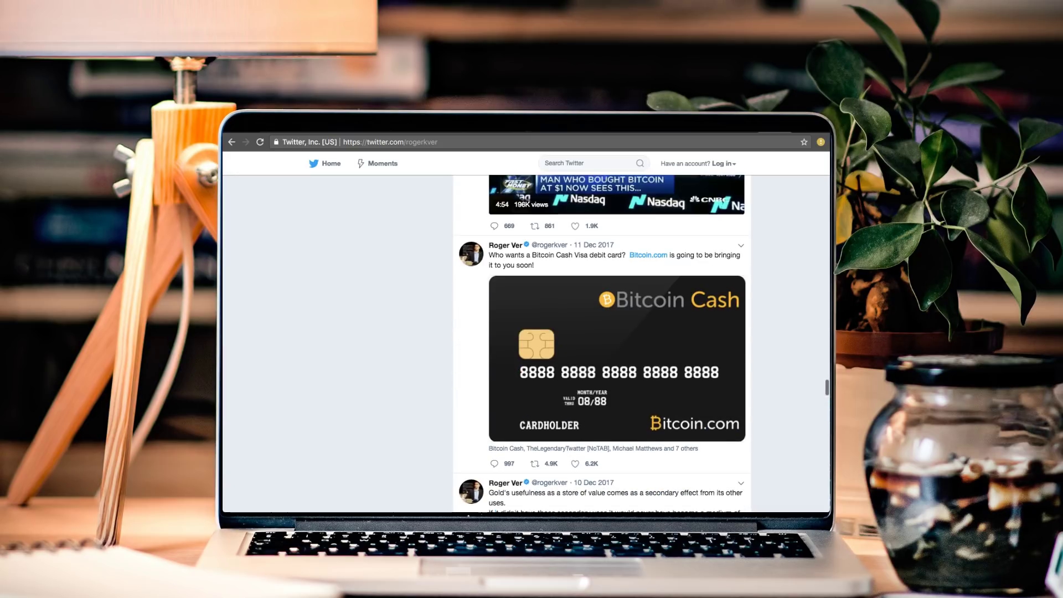
{"action": "scroll", "scroll_direction": "up", "scroll_amount": 3}
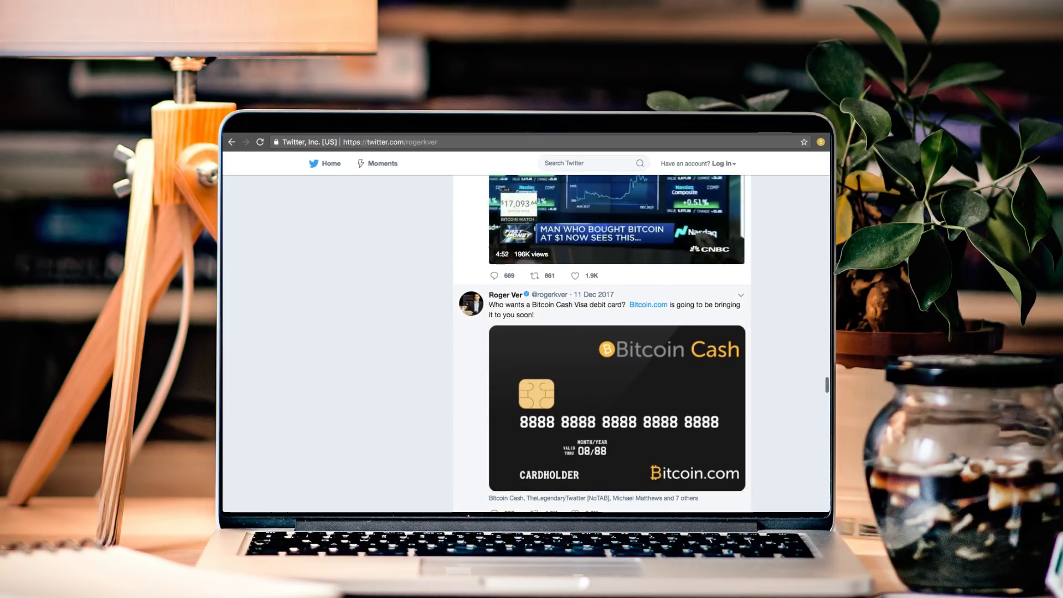
{"action": "scroll", "scroll_direction": "down", "scroll_amount": 3}
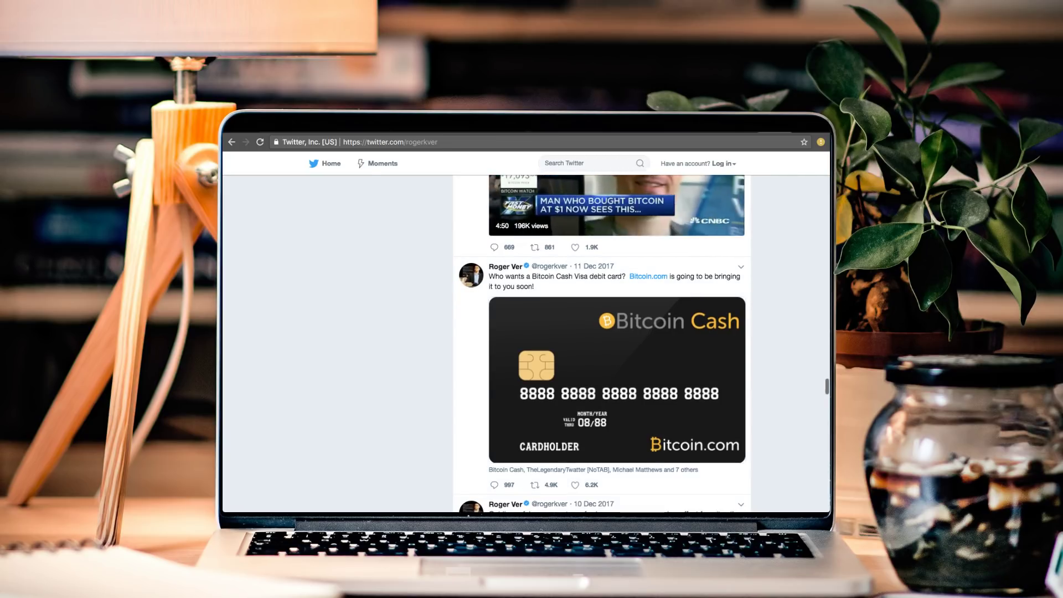
{"action": "scroll", "scroll_direction": "up", "scroll_amount": 3}
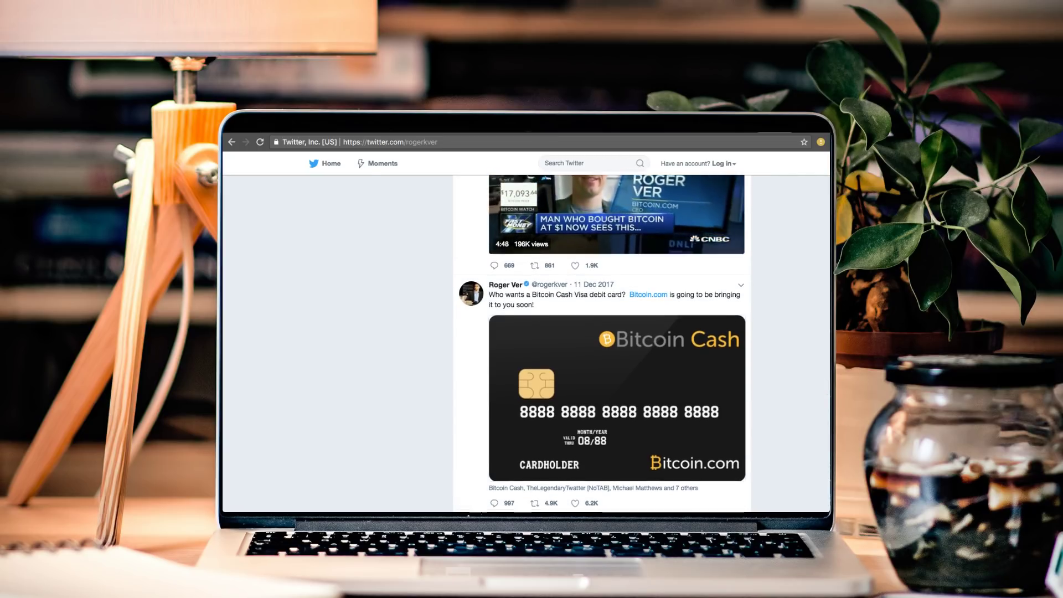
{"action": "scroll", "scroll_direction": "down", "scroll_amount": 3}
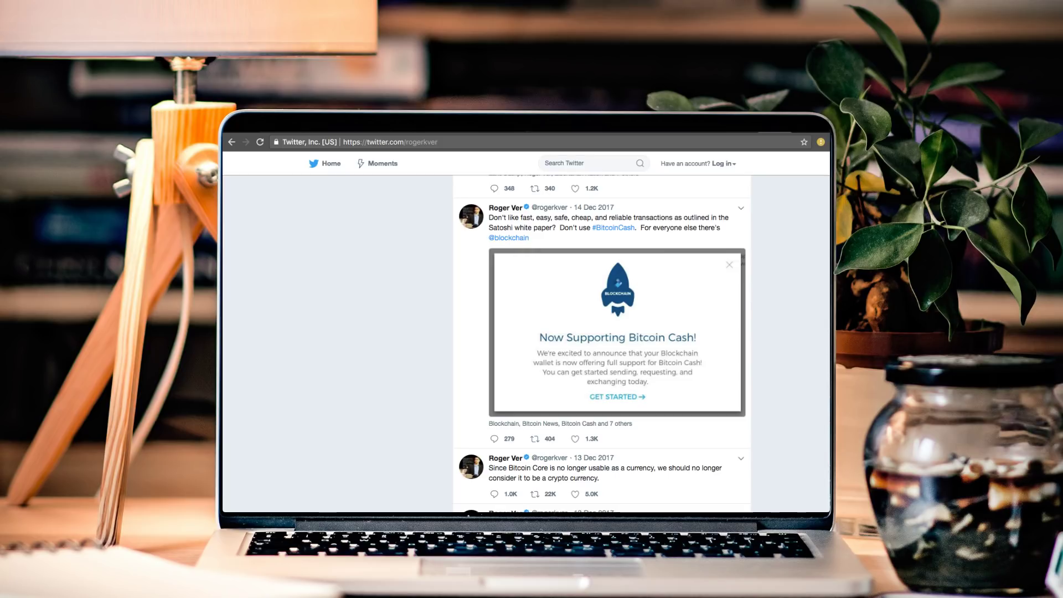
- Switch to the Bitcoin Ticker tab and show it full screen
{"action": "left_click", "coordinate": [373, 141]}
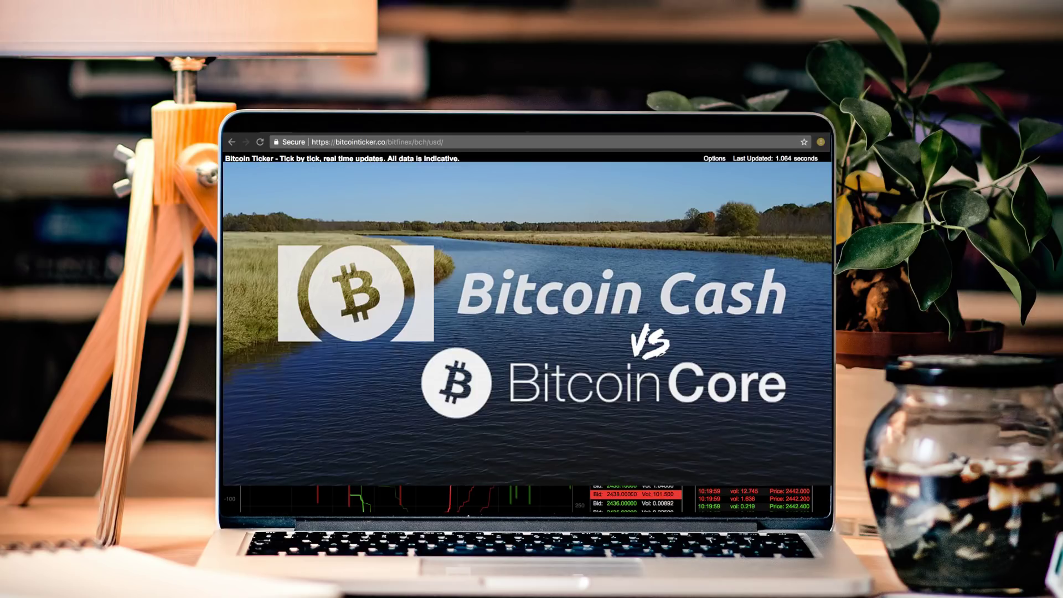
{"action": "key", "text": "F11"}
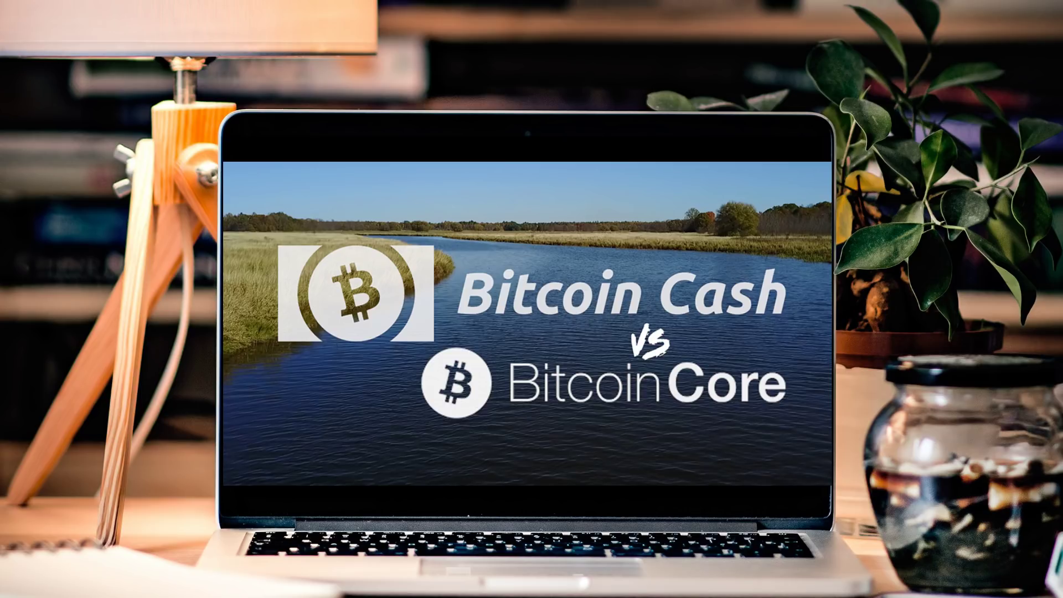